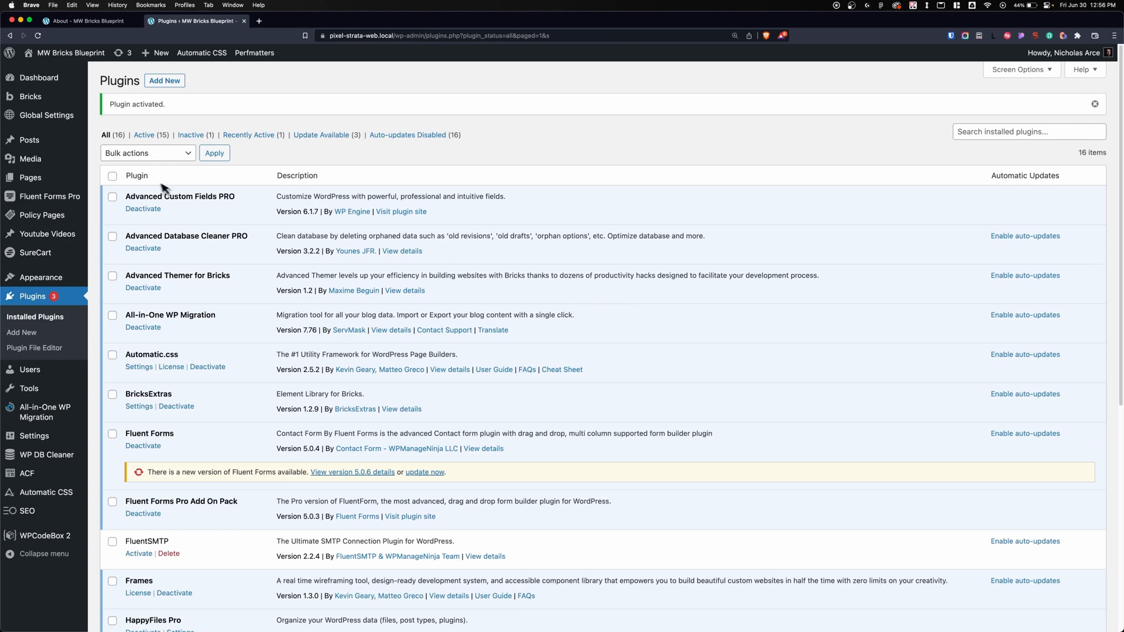
mouse_move(178, 215)
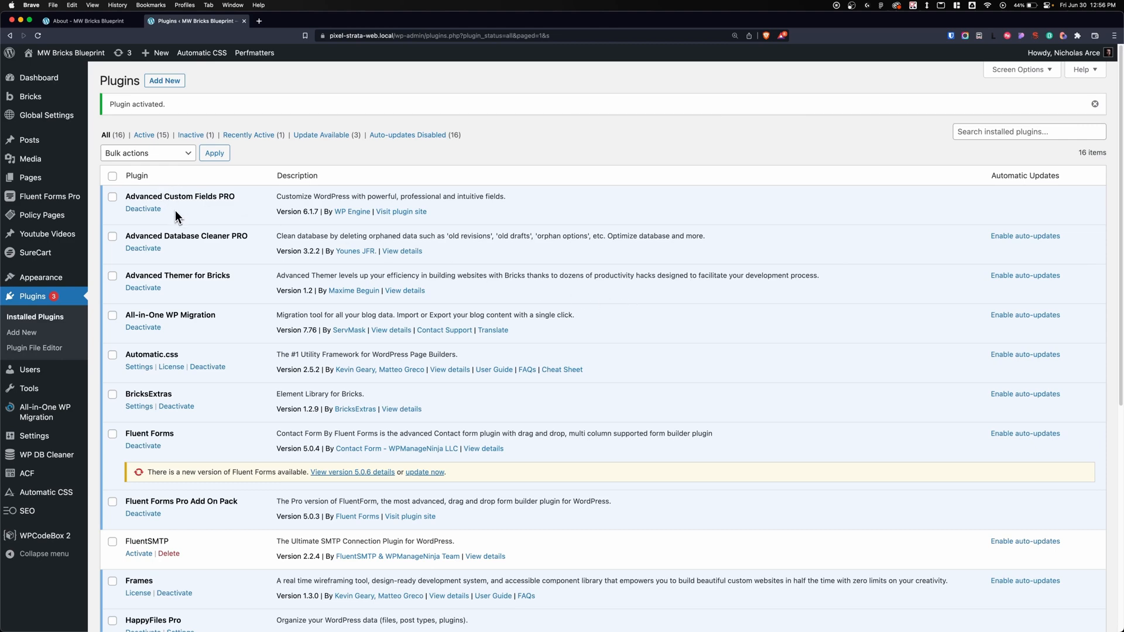
mouse_move(154, 217)
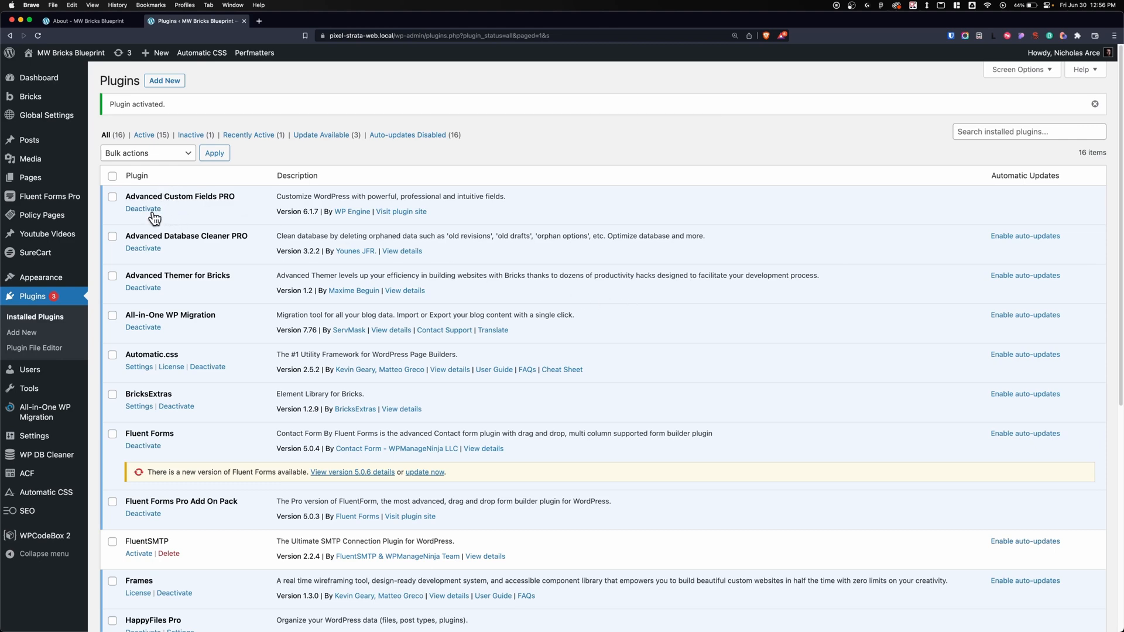
Step: Deactivate and reactivate Advanced Custom Fields PRO, then head to AT – Theme Settings
left_click(143, 209)
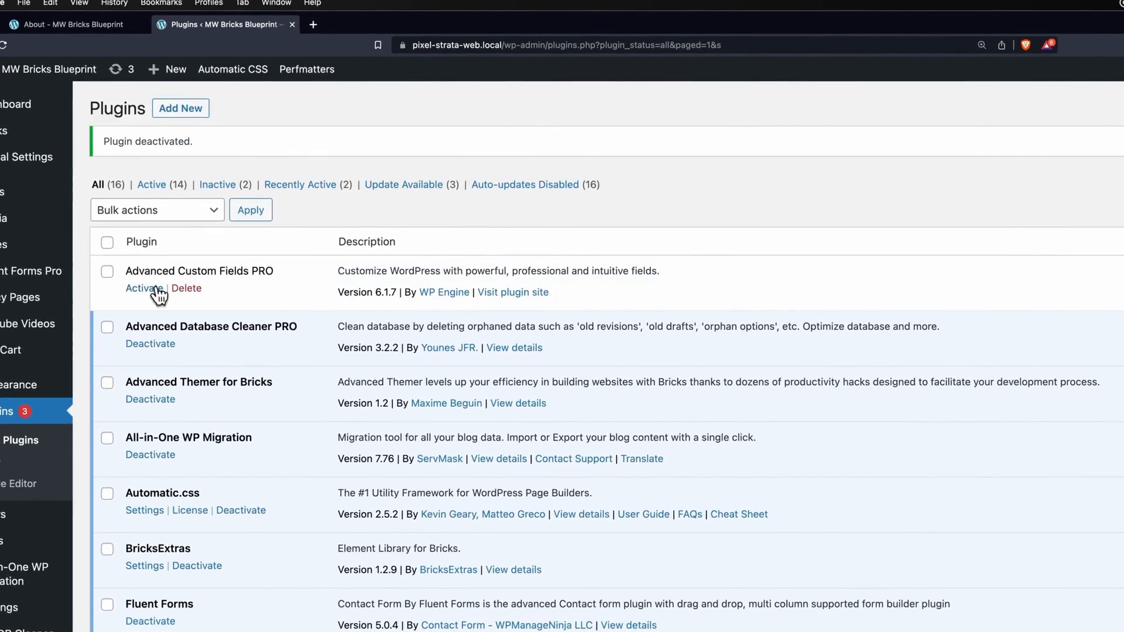
left_click(186, 288)
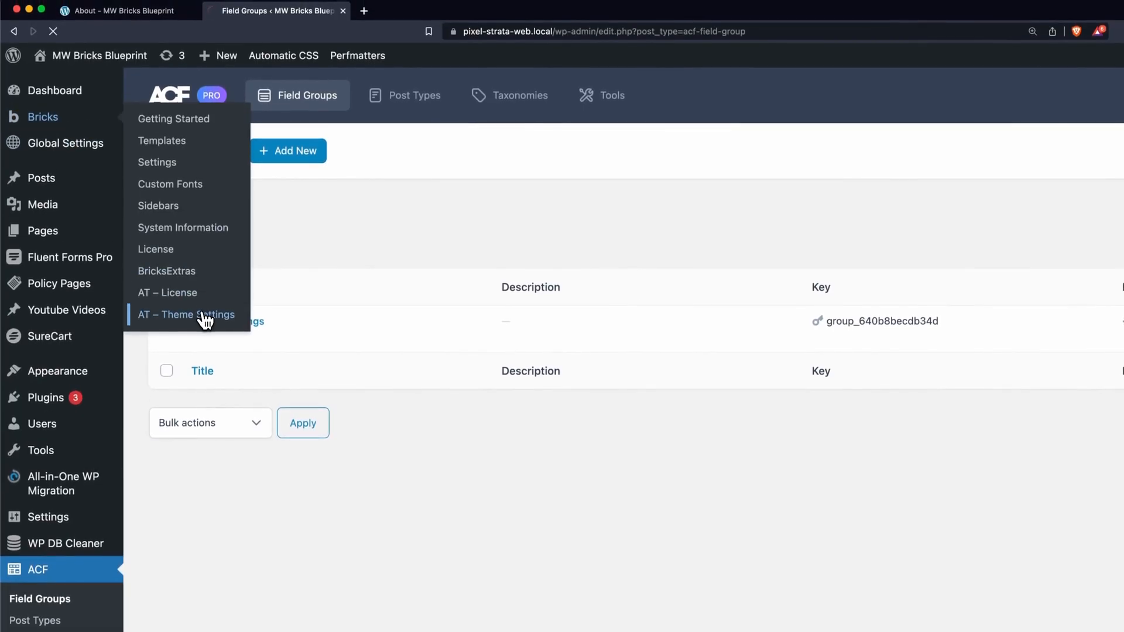
left_click(185, 314)
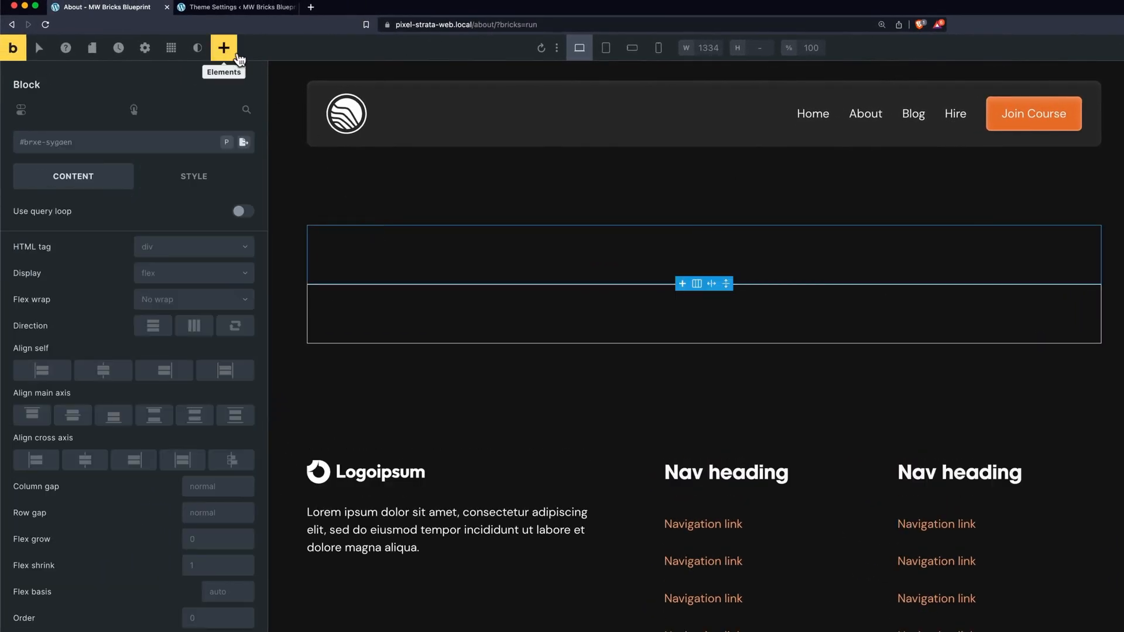
Step: Add heading, text, button and image to the block; make it a grid with columns var(--grid-2)
left_click(223, 48)
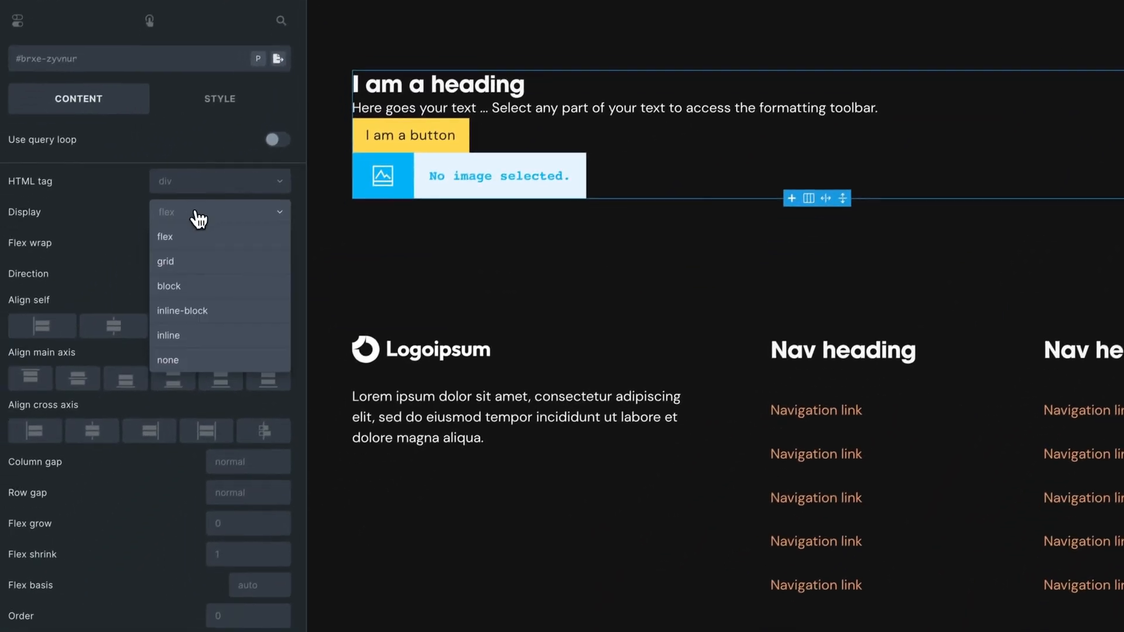
left_click(166, 261)
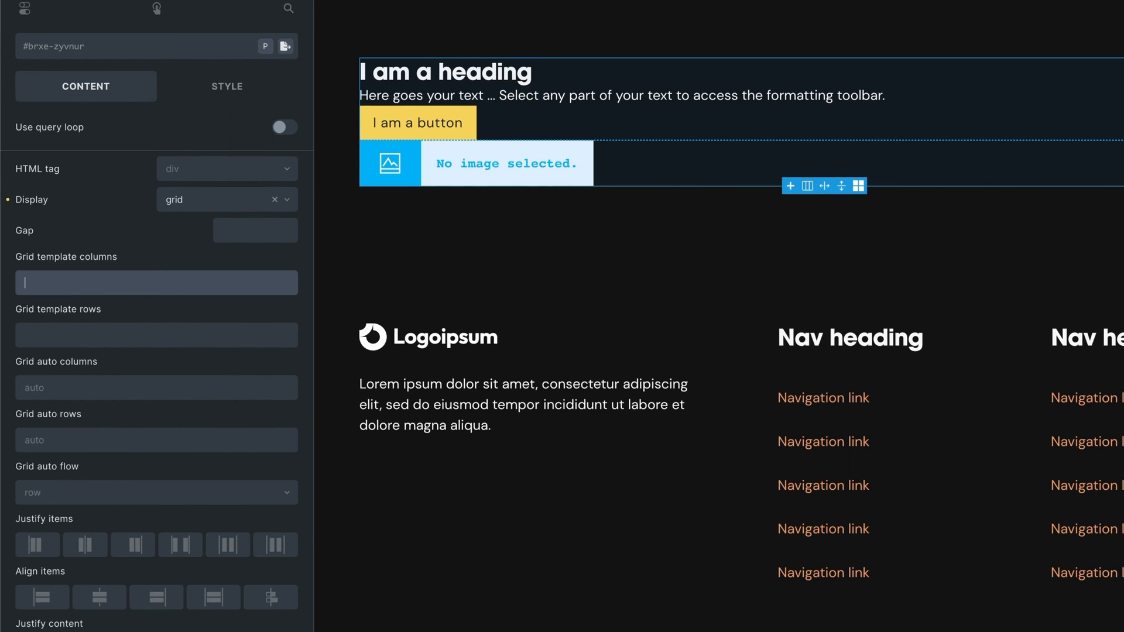
type("var(--grid-2)")
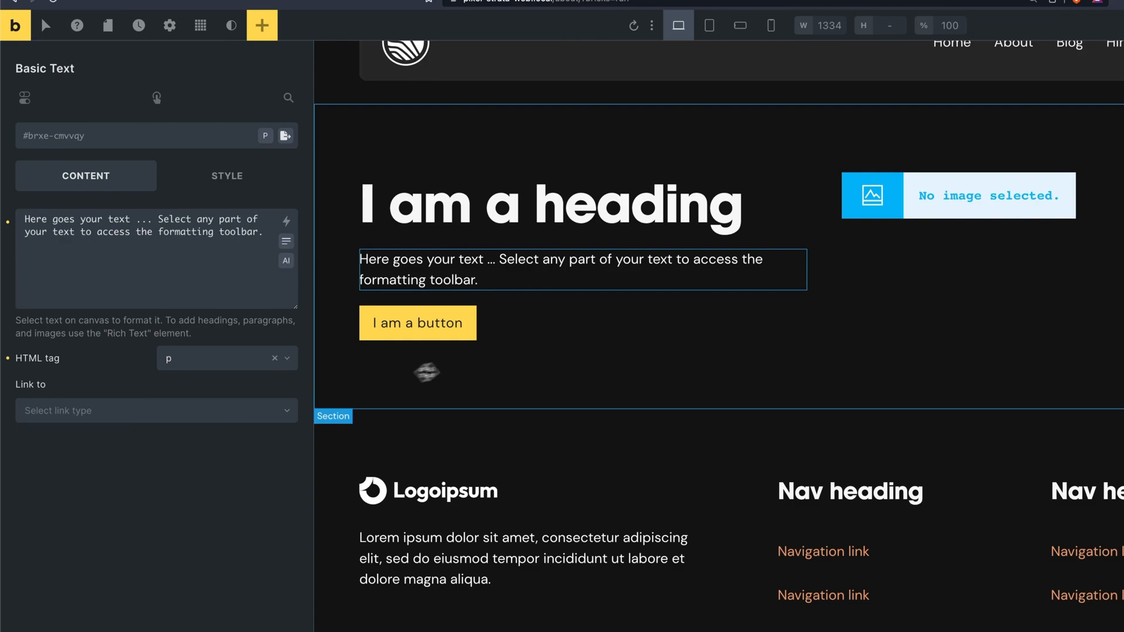
Step: Set the hero image to the brush-stroke picture from the Media Library with a 40rem height
left_click(872, 195)
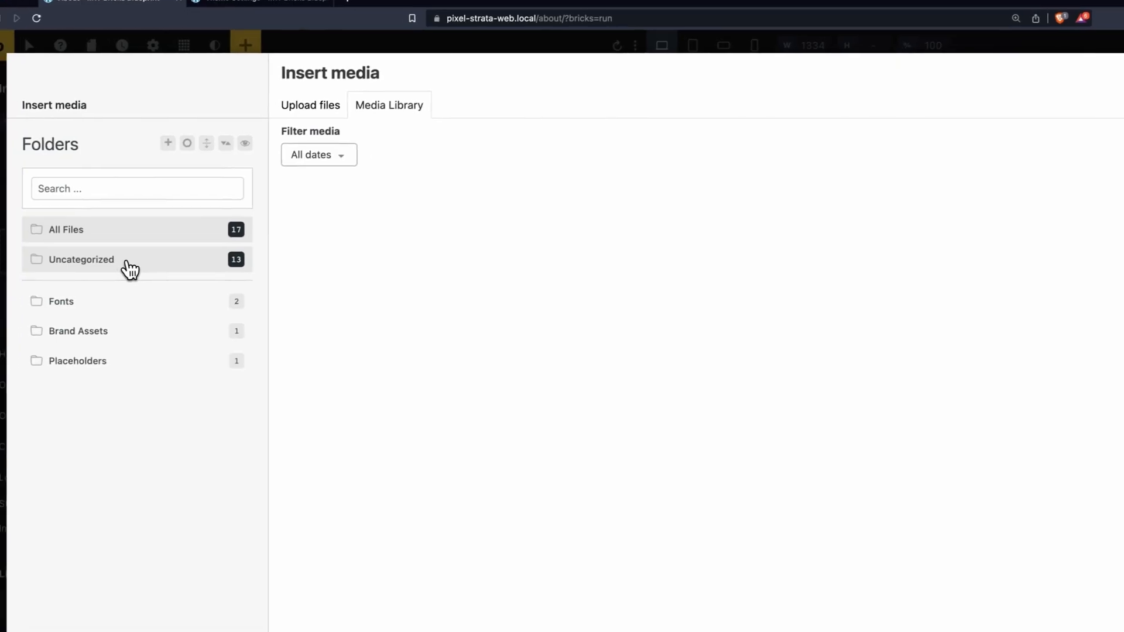
left_click(576, 227)
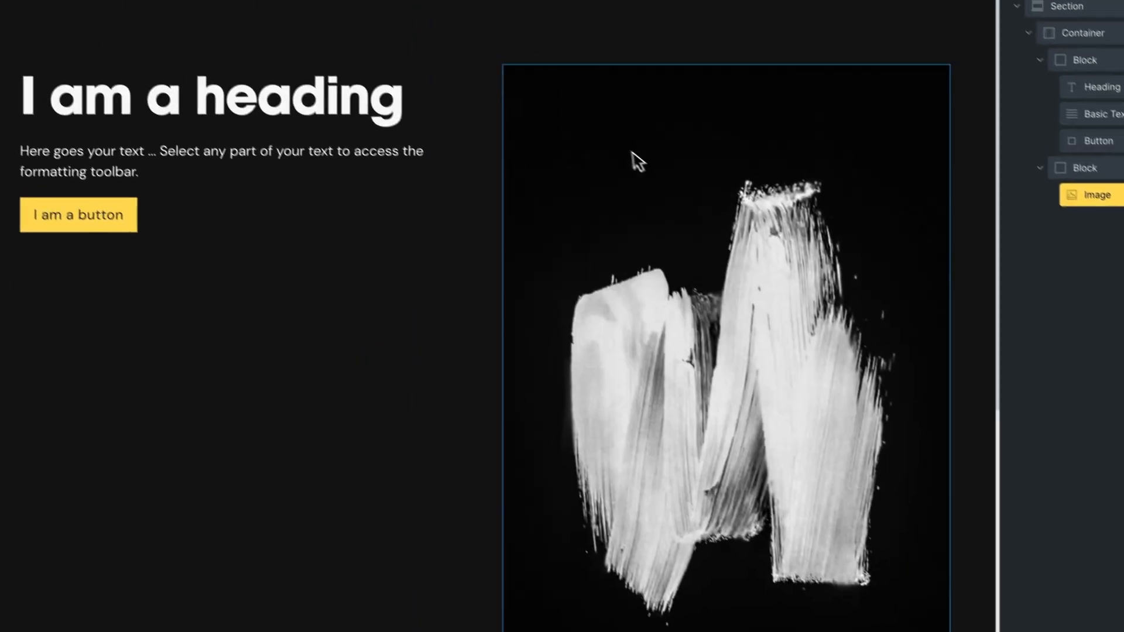
left_click(222, 511)
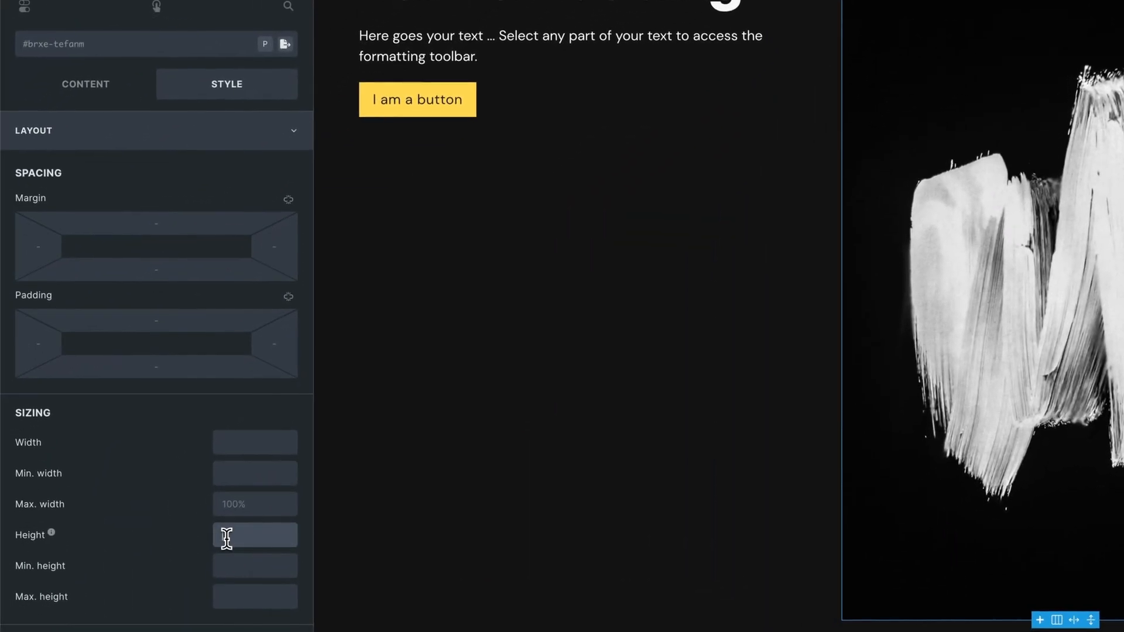
type("40rem")
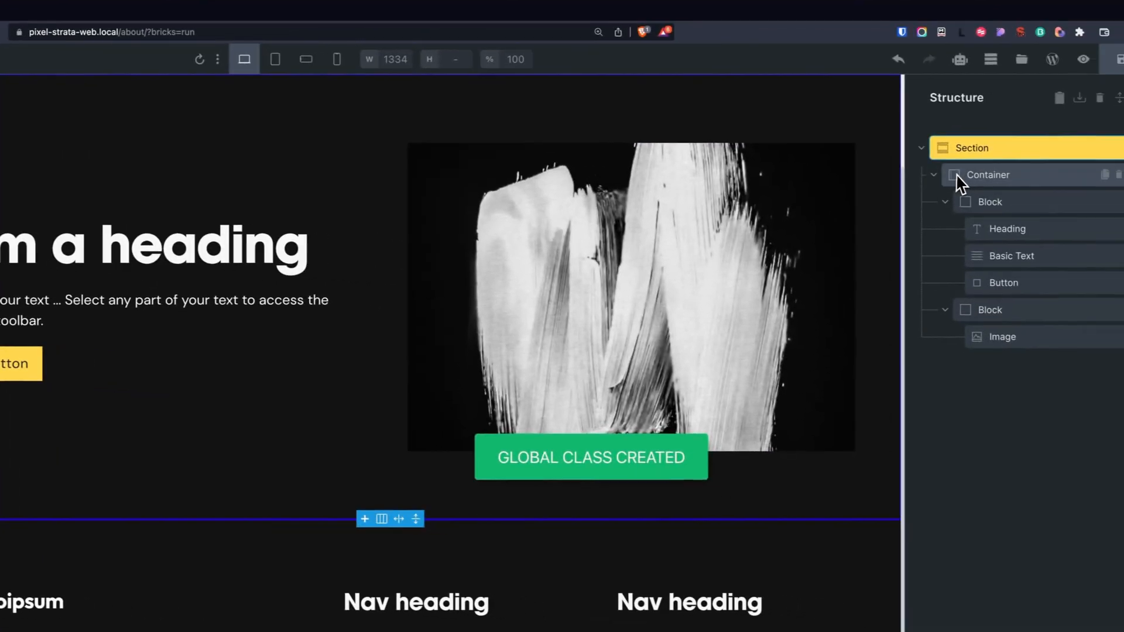
Step: Rename the structure elements to Content, Text and img
left_click(988, 176)
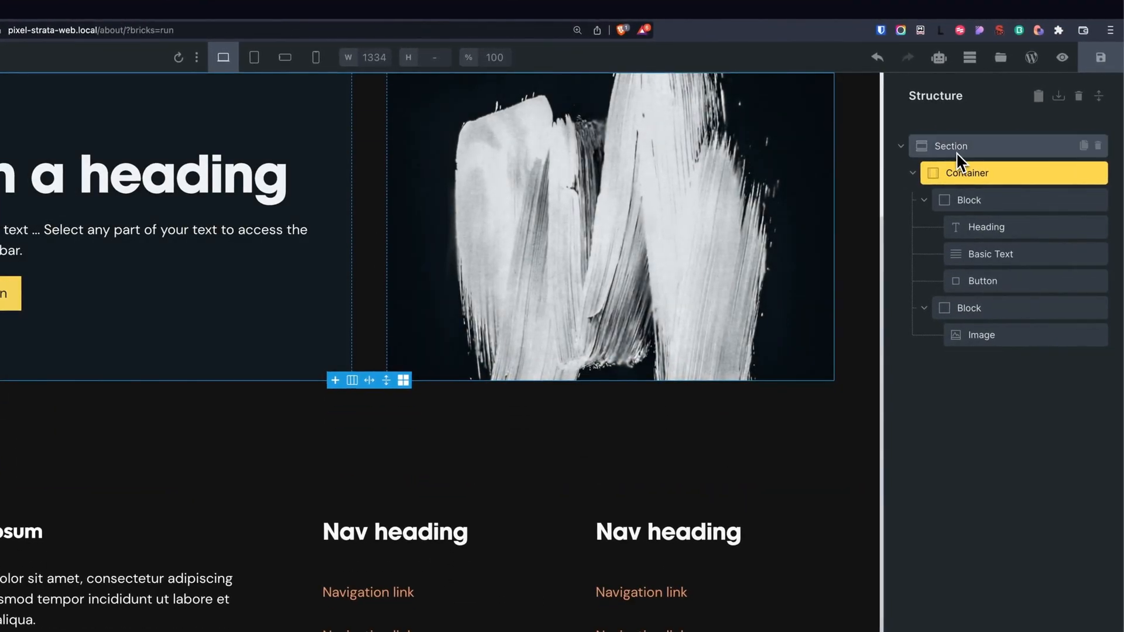
left_click(968, 199)
type("Content")
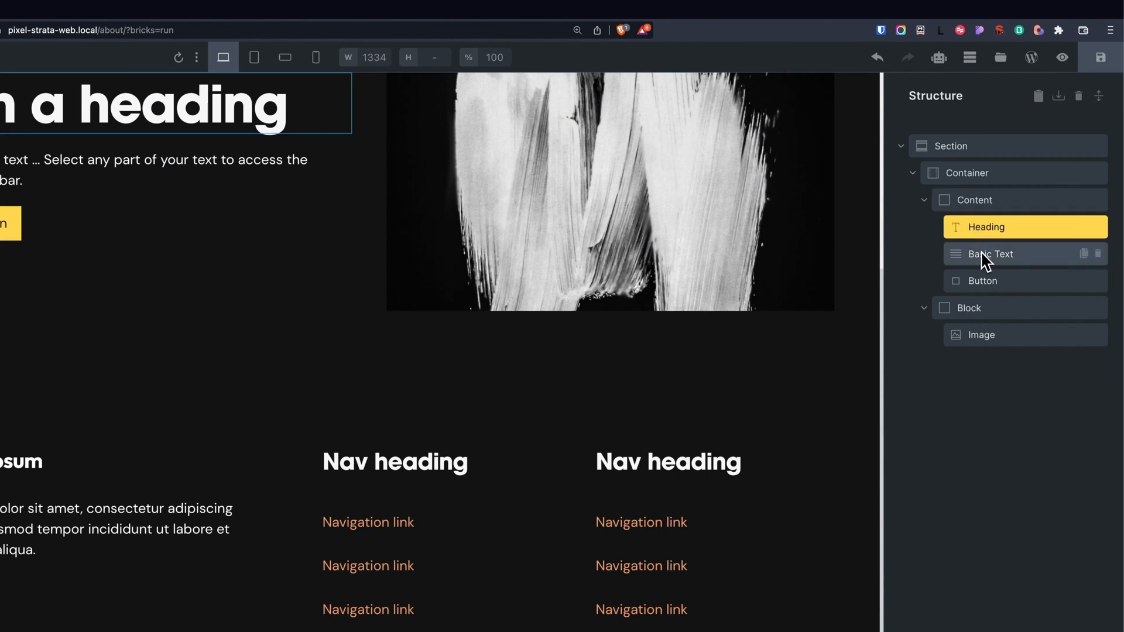
left_click(980, 281)
type("Img Wra")
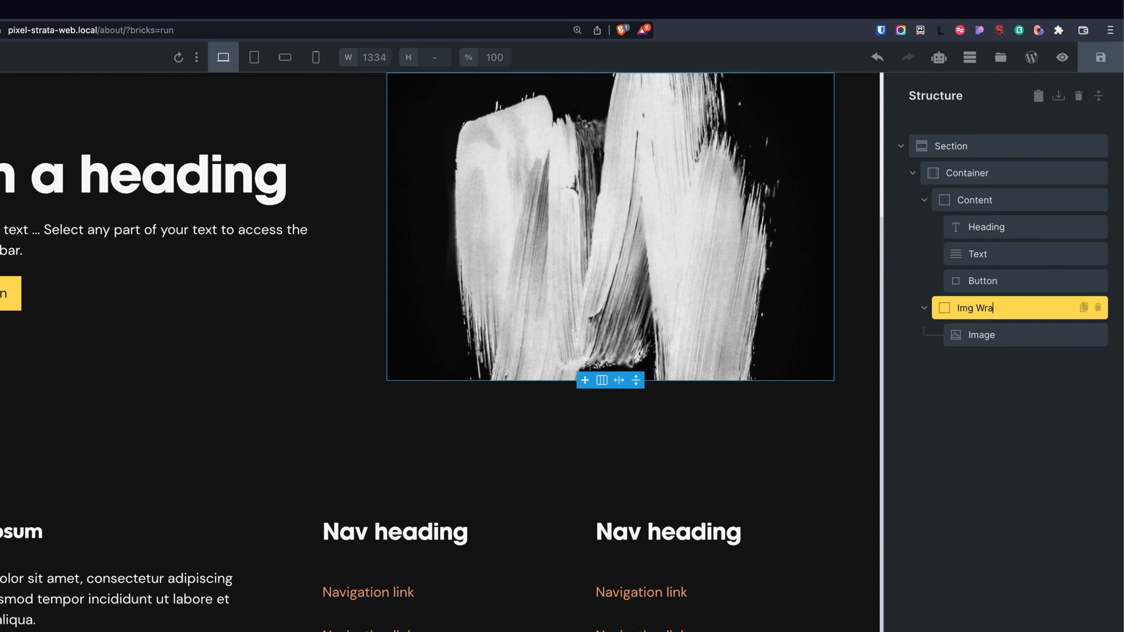
left_click(981, 335)
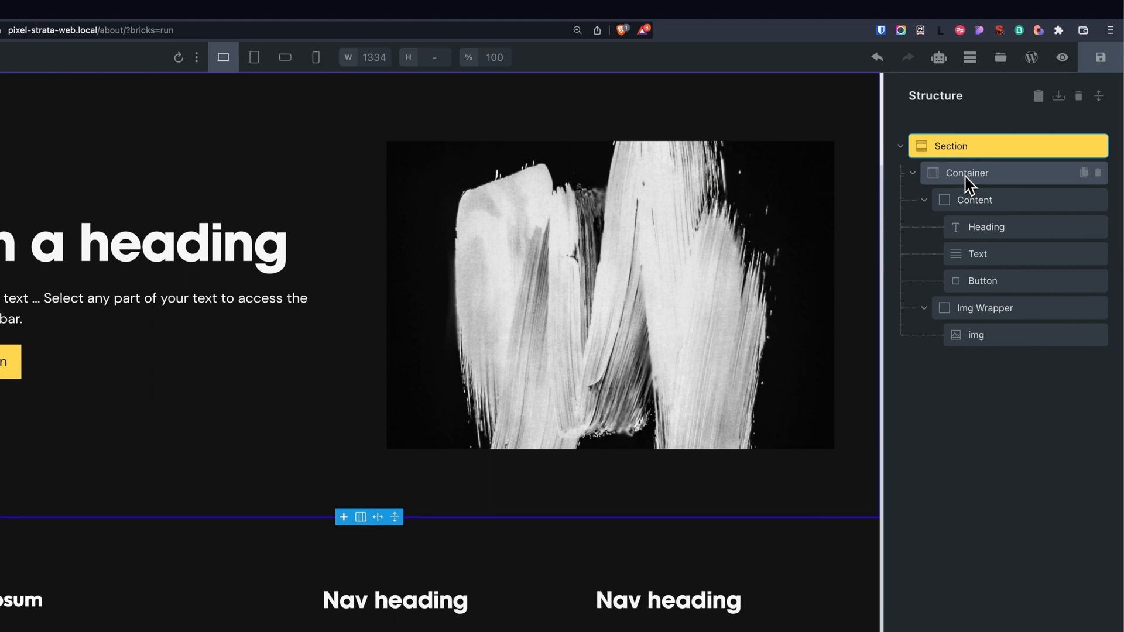
Step: Run Class Converter on the section with prefix about-hero__ for children only, creating the classes
right_click(958, 147)
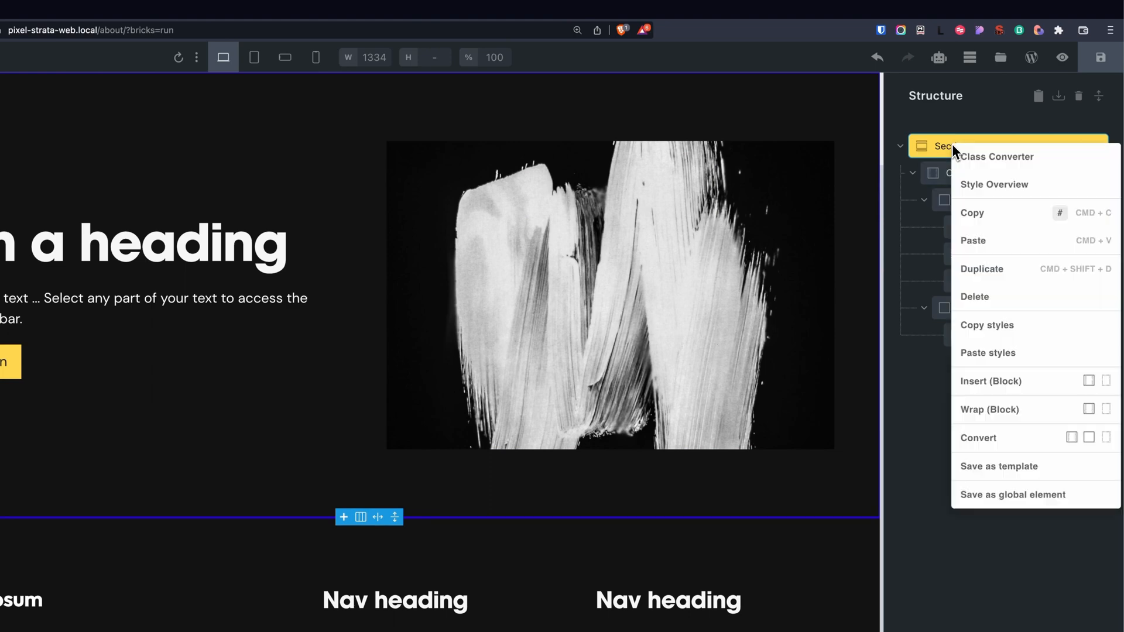
left_click(996, 157)
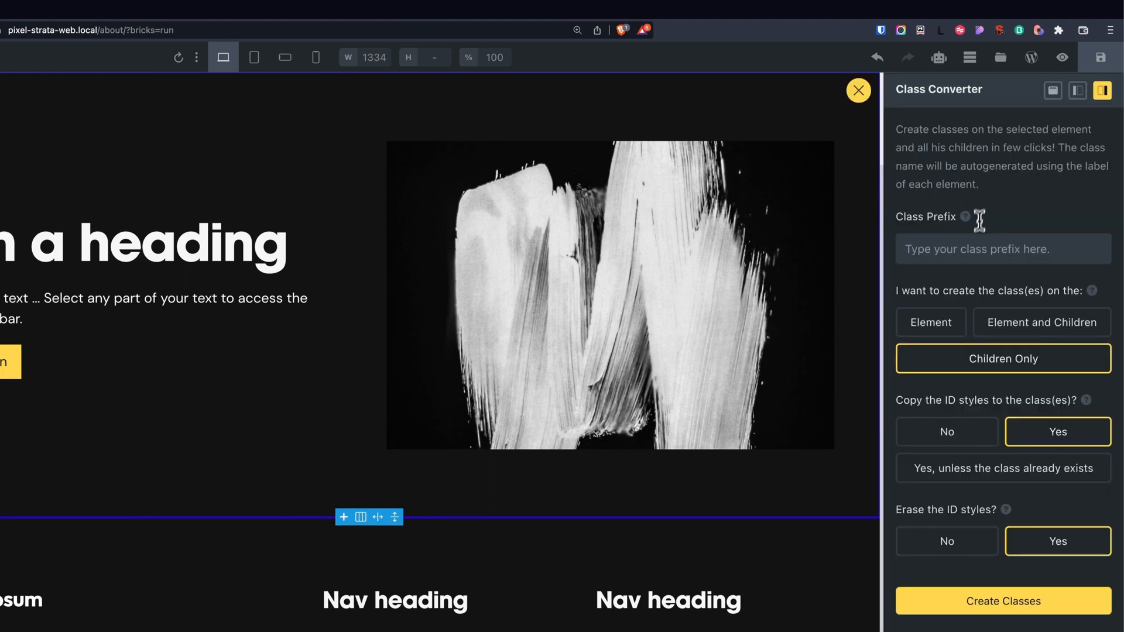
type("about-hero__")
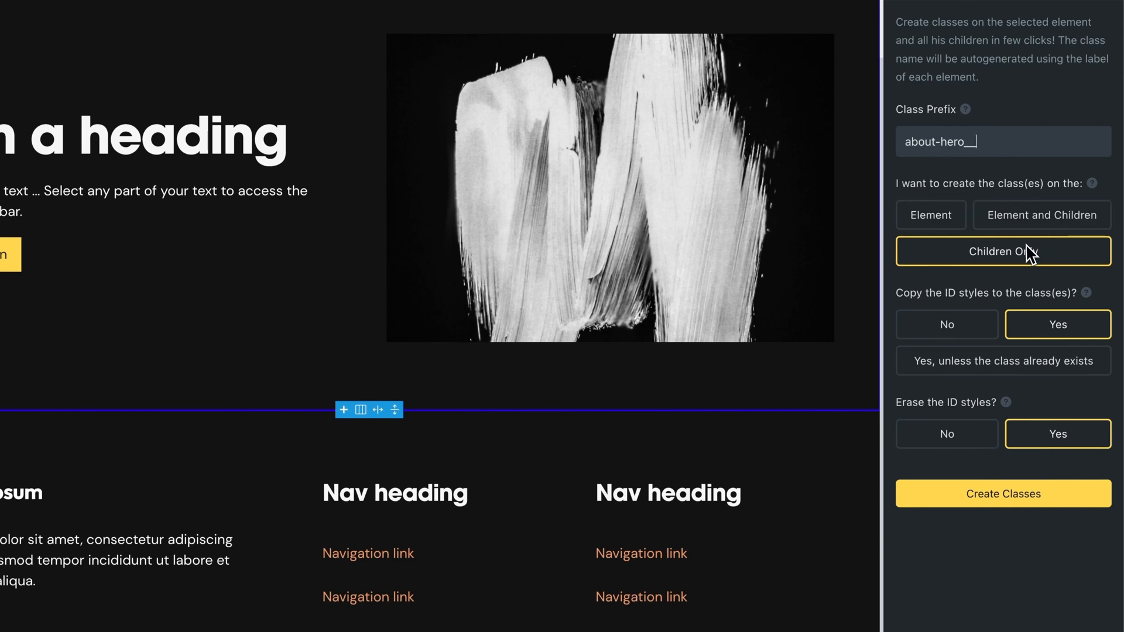
mouse_move(1056, 307)
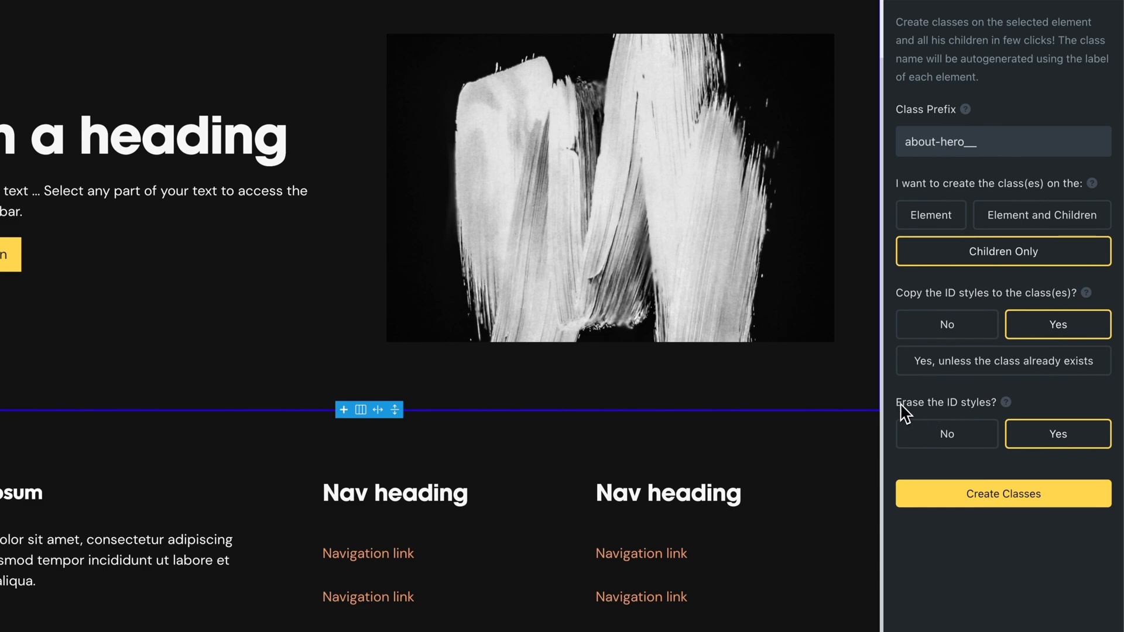
left_click(1003, 492)
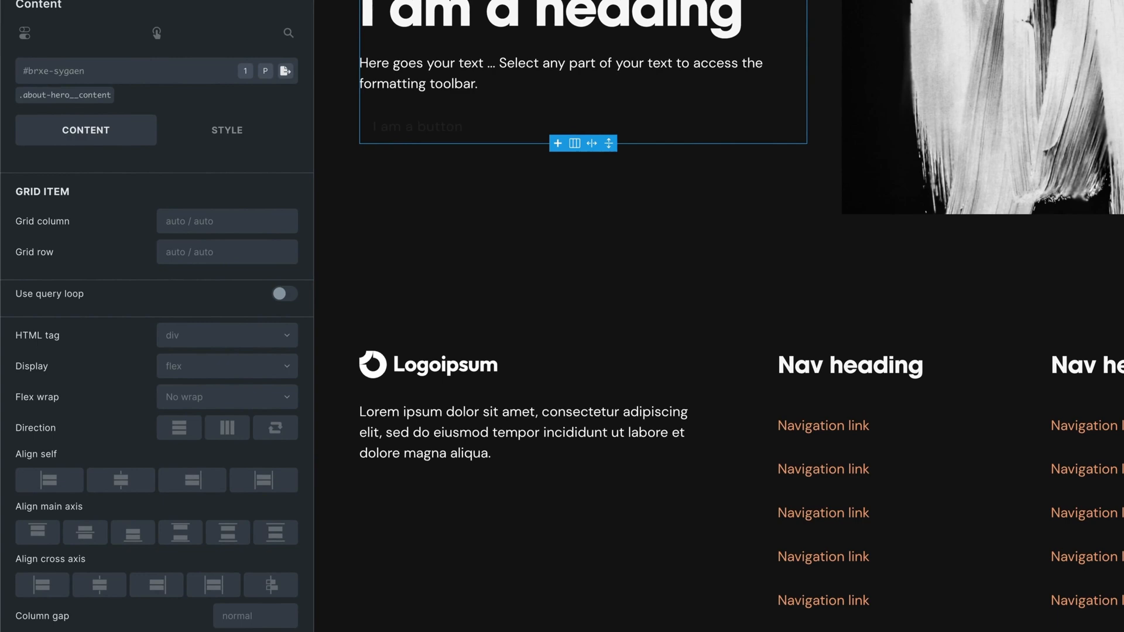
left_click(227, 130)
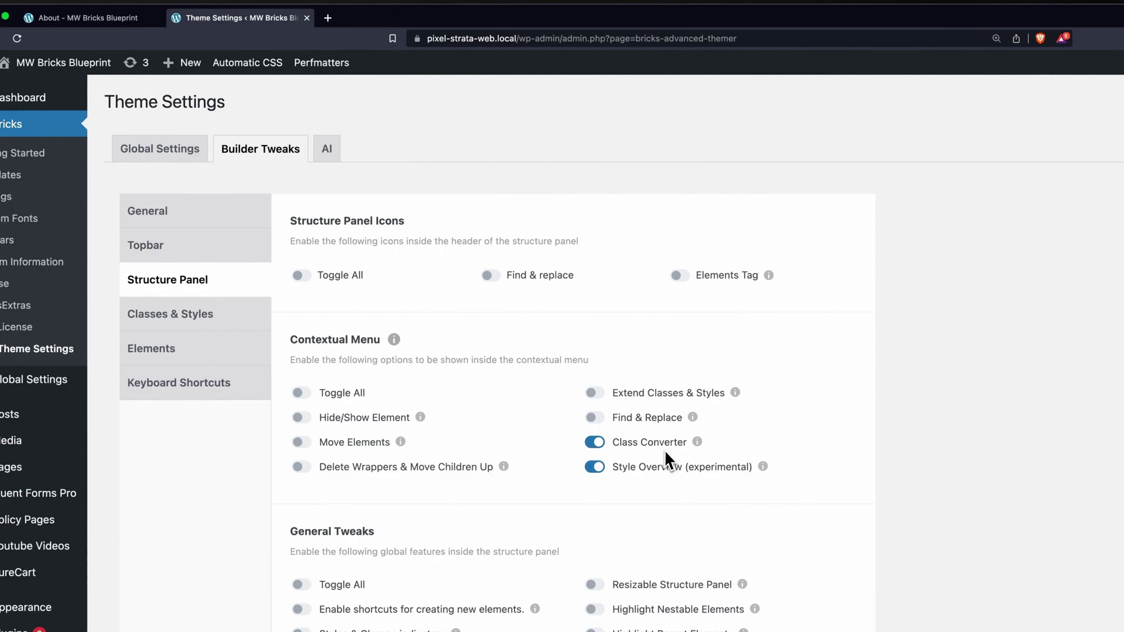
Step: Review the Structure Panel contextual-menu toggles in Advanced Themer's Builder Tweaks
left_click(82, 17)
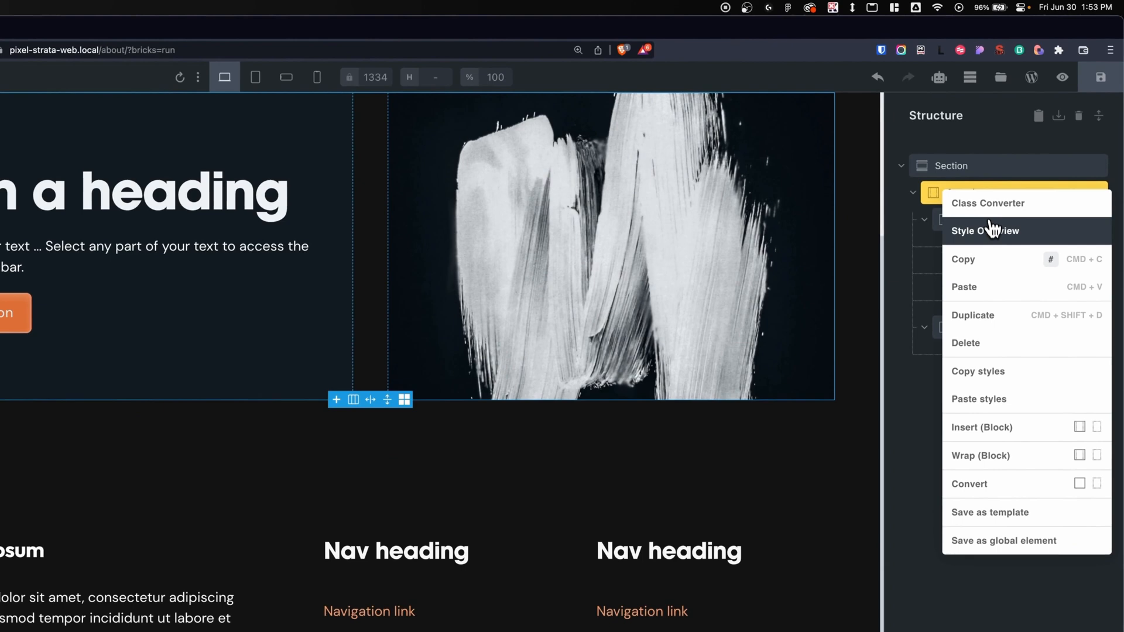
mouse_move(993, 234)
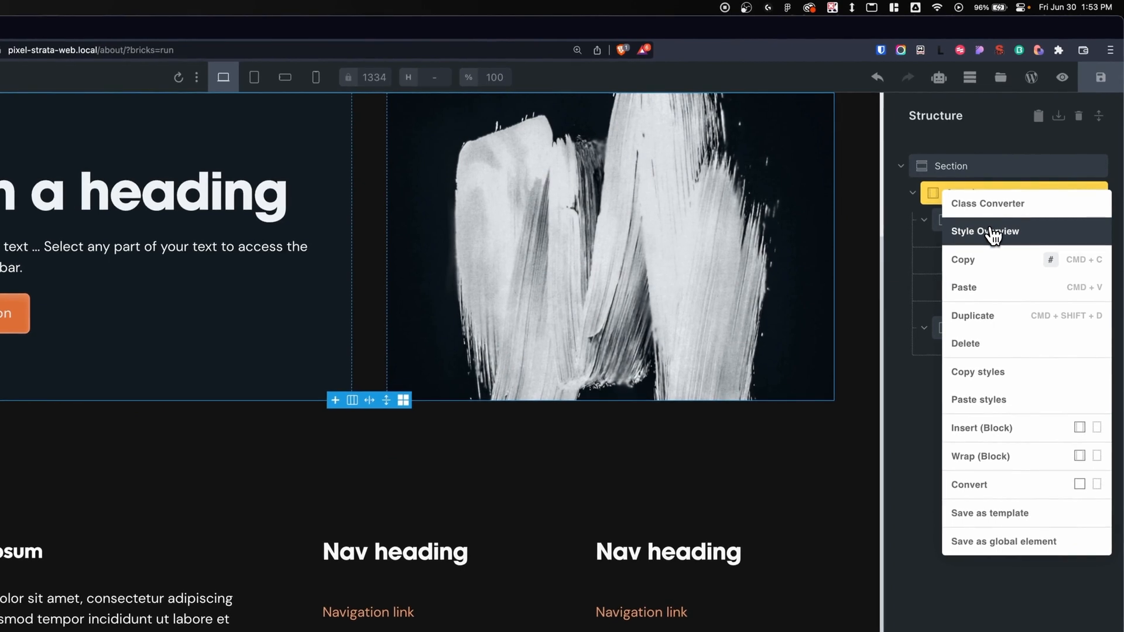
Step: Review the container's Style Overview per breakpoint, including var(--grid-1) columns, then close it
left_click(985, 231)
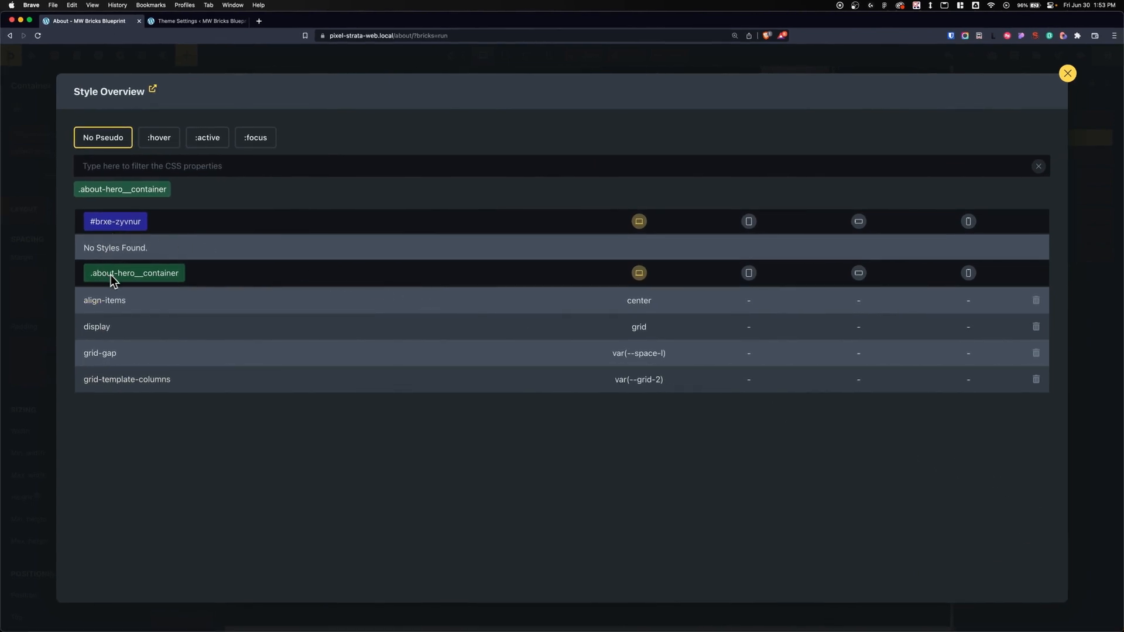
mouse_move(974, 335)
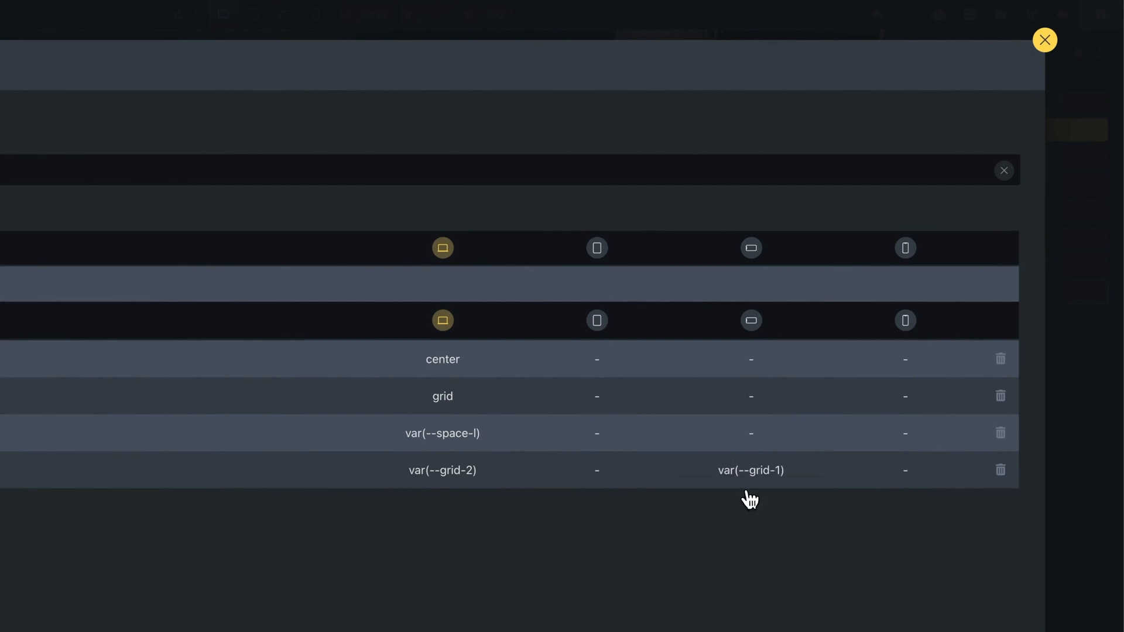
left_click(1044, 40)
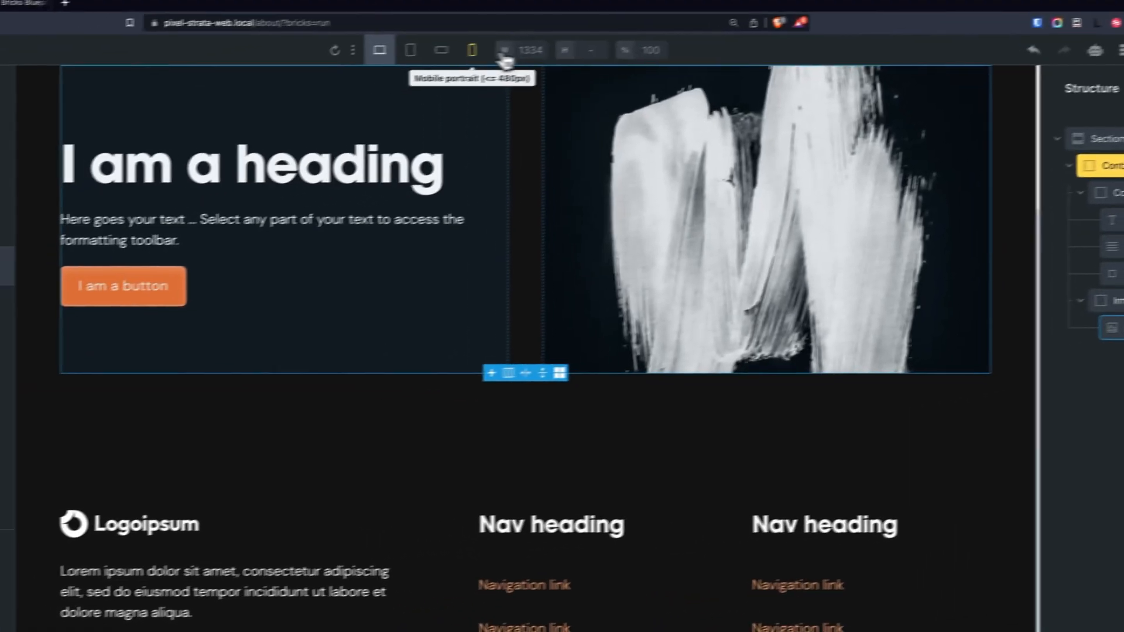
left_click(445, 49)
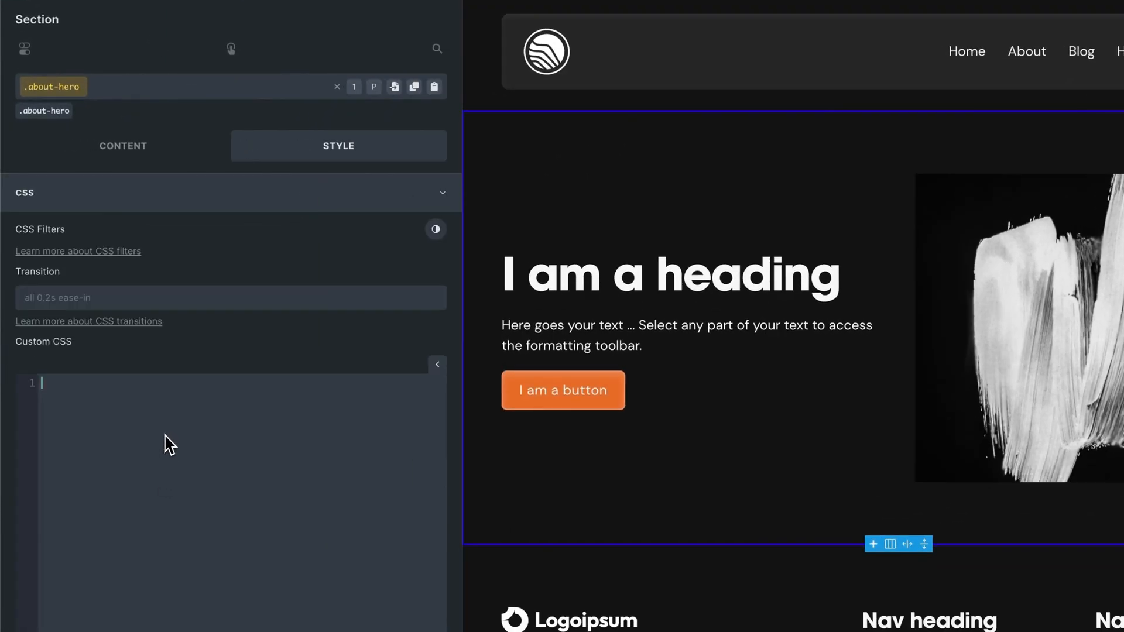
Step: Add a root rule in the section's custom CSS with background-color: var(--base)
type("root {}")
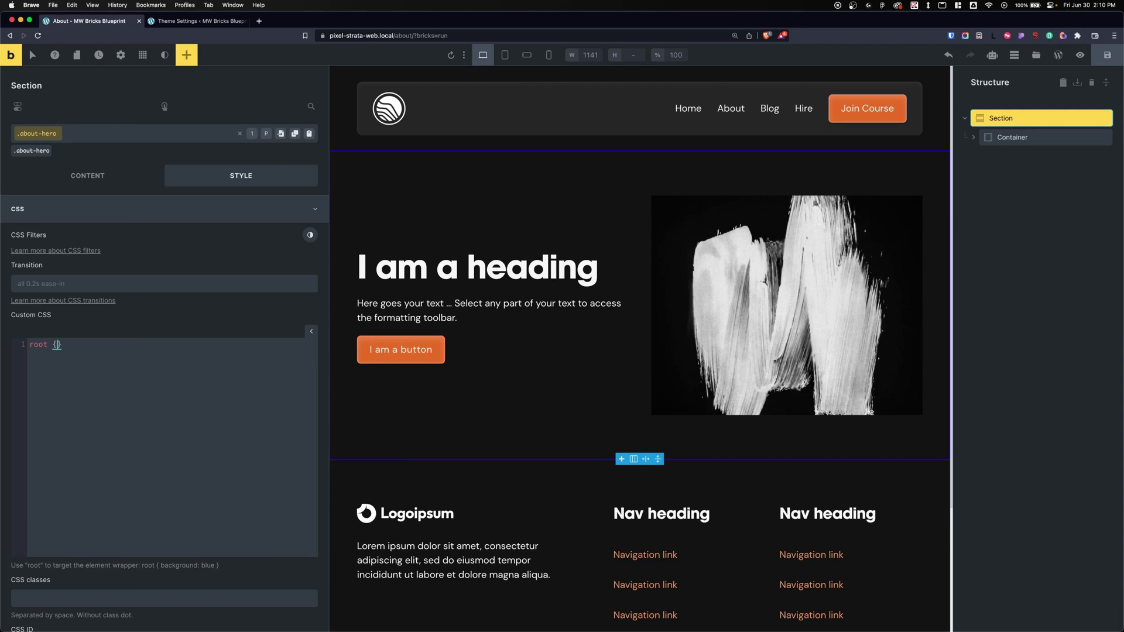
type("{")
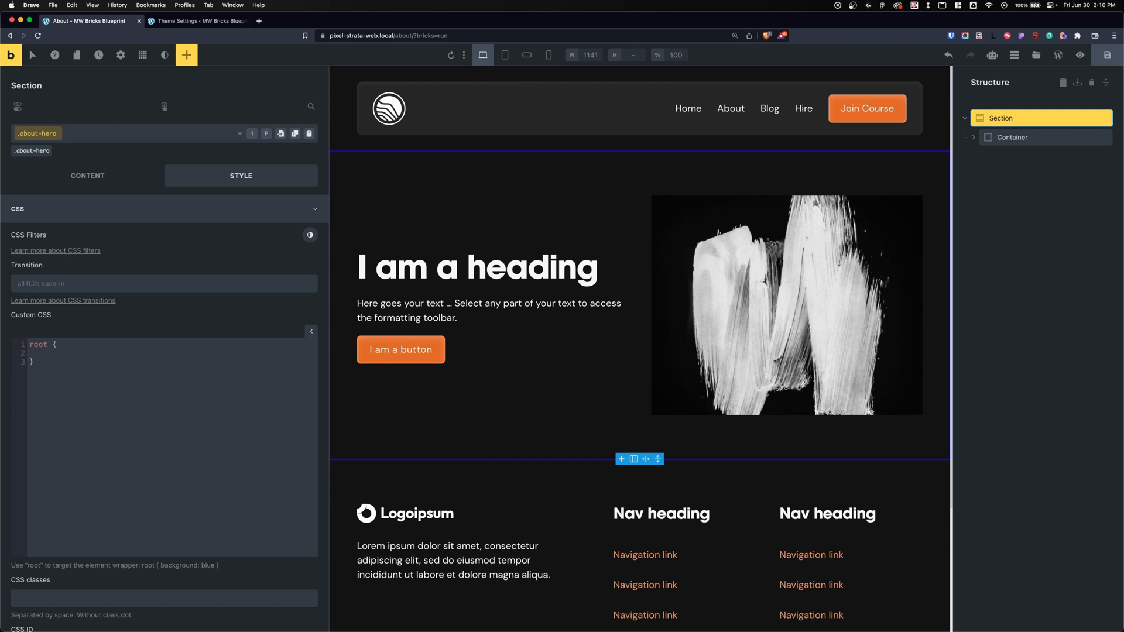
left_click(39, 353)
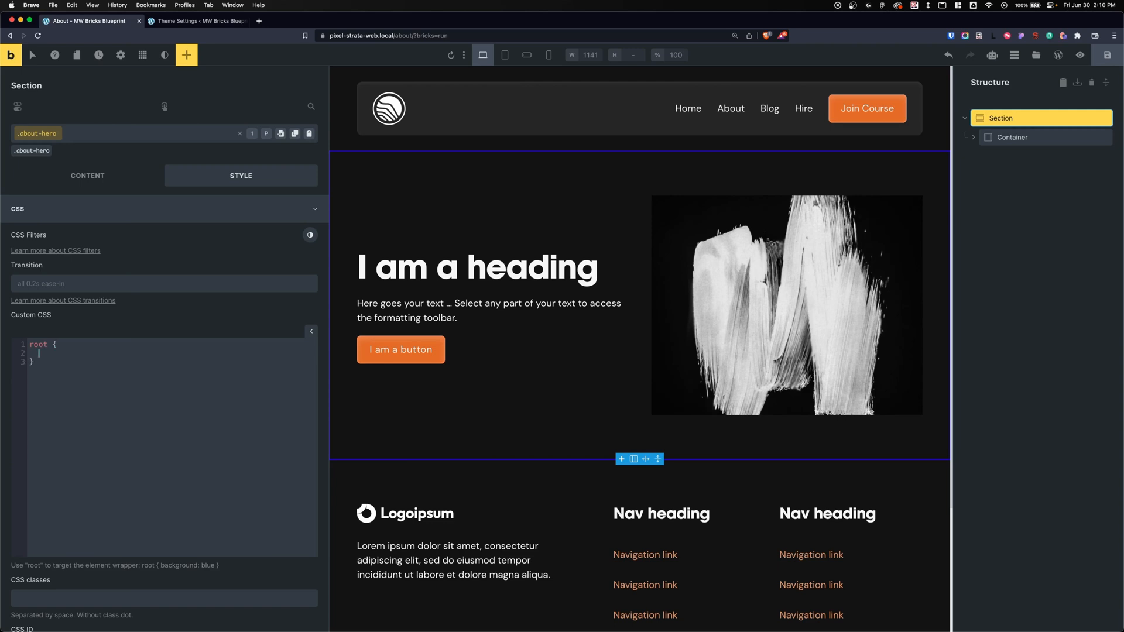
type("background-color: var(--base);")
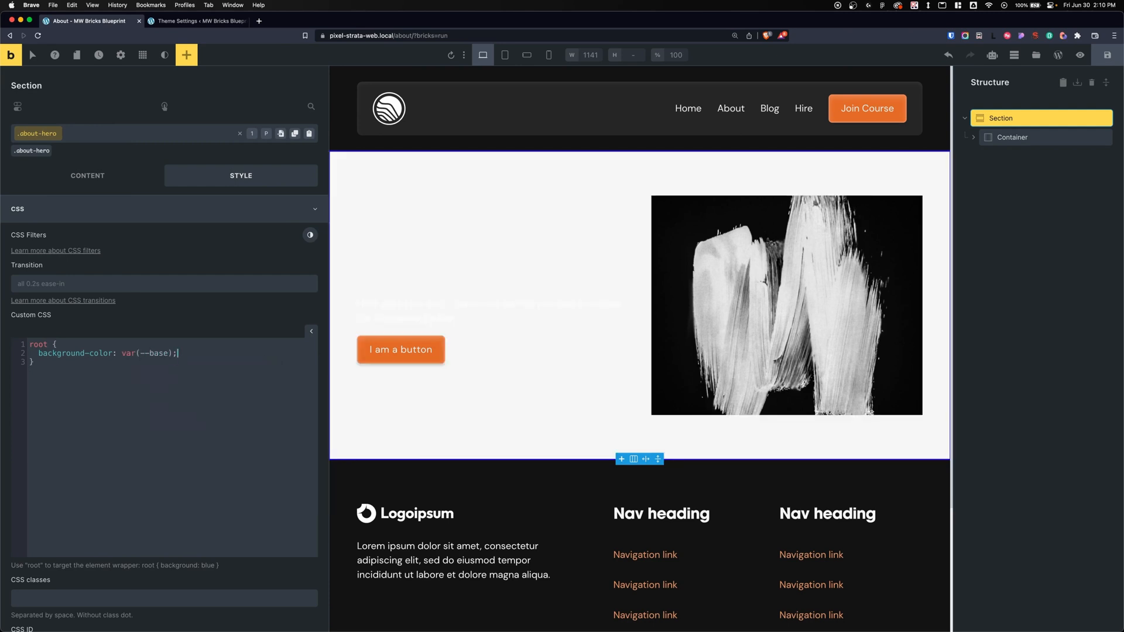
left_click(199, 21)
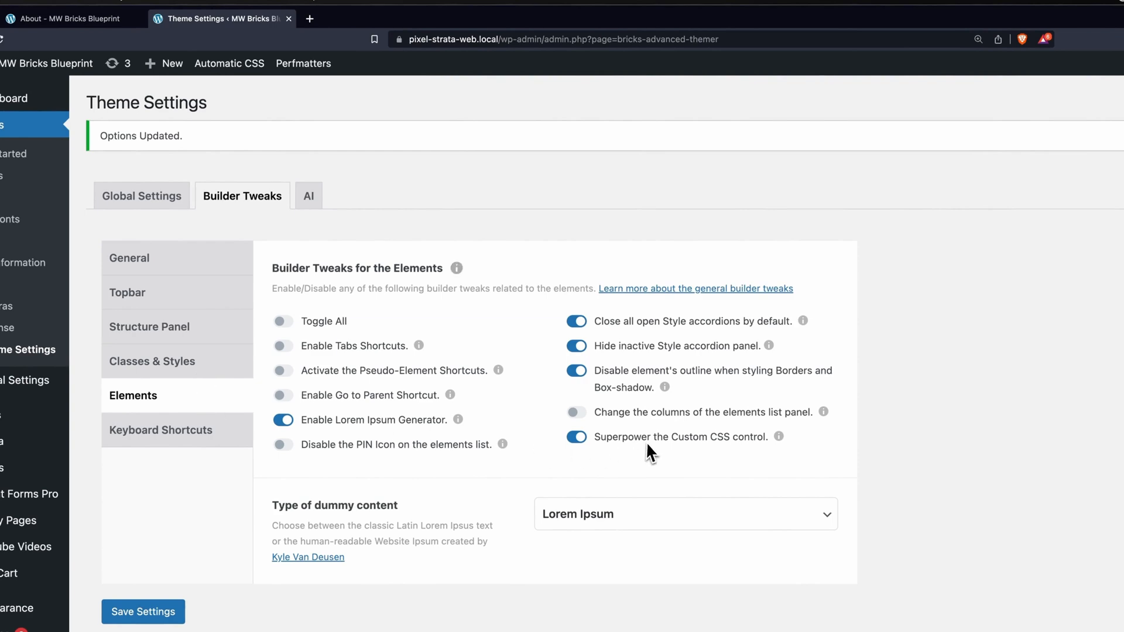
mouse_move(602, 288)
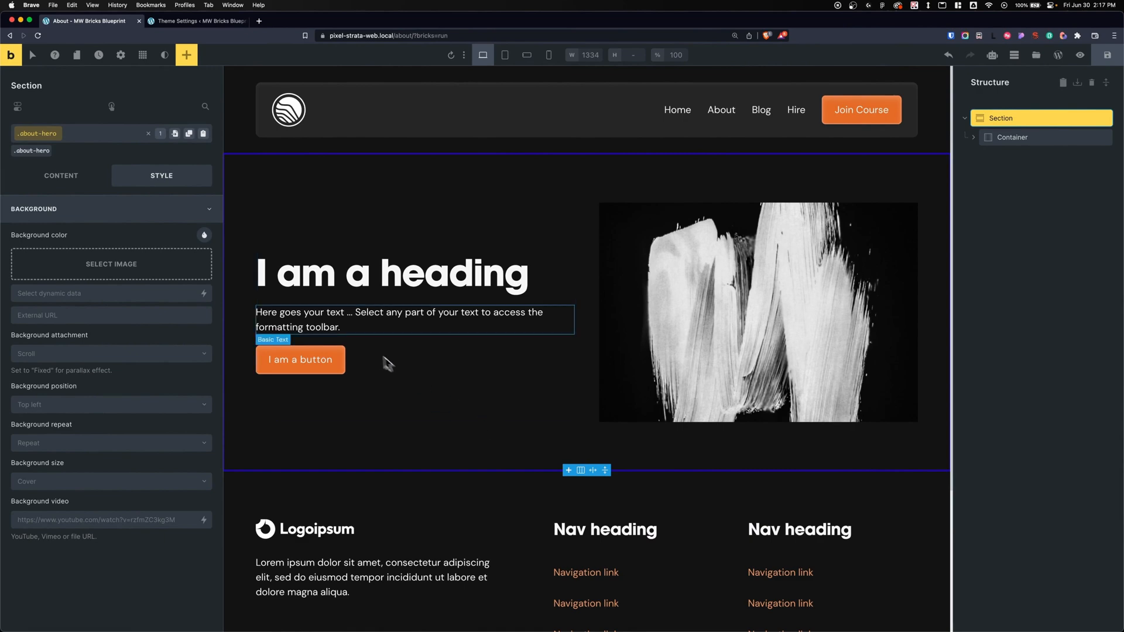
Step: In the background colour's RAW field enter --pr to see var(--primary) variable suggestions
left_click(204, 235)
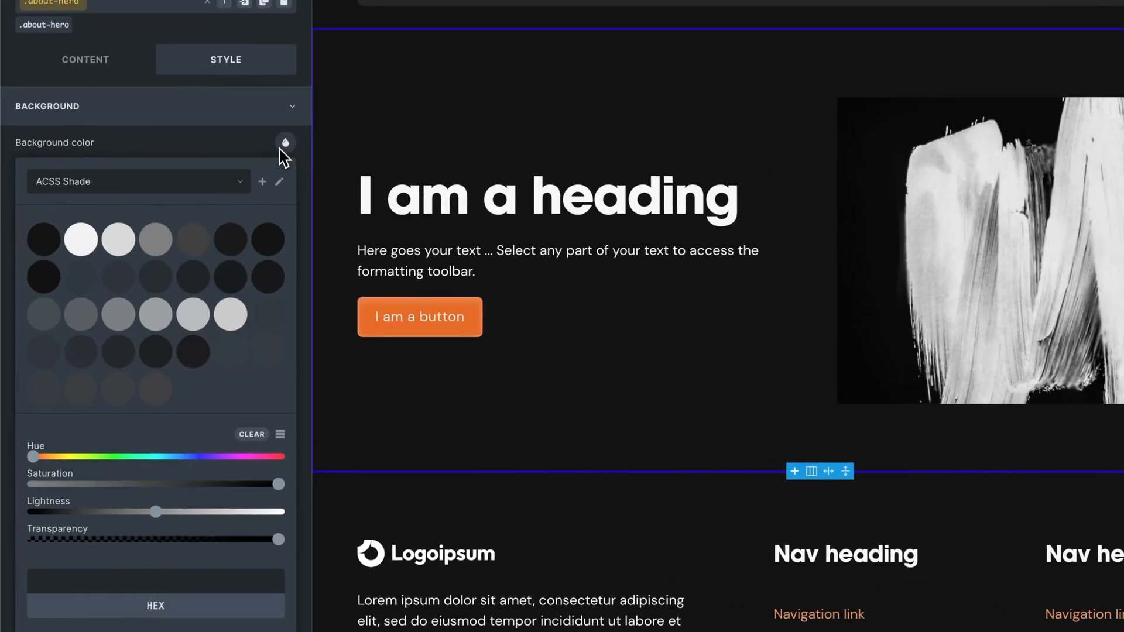
left_click(197, 571)
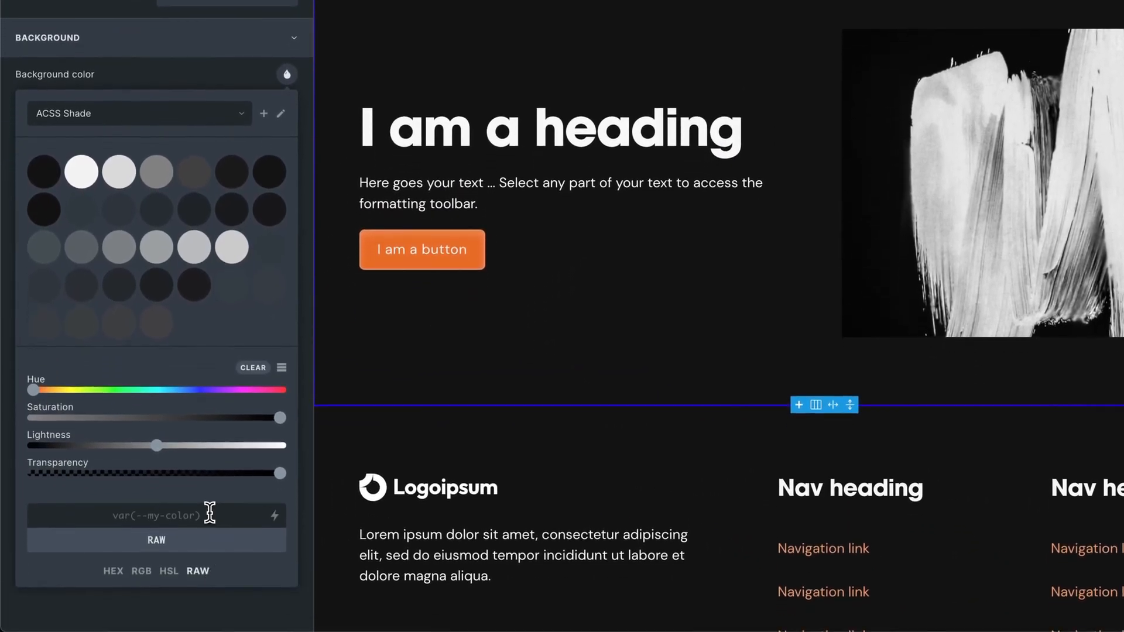
type("--primary")
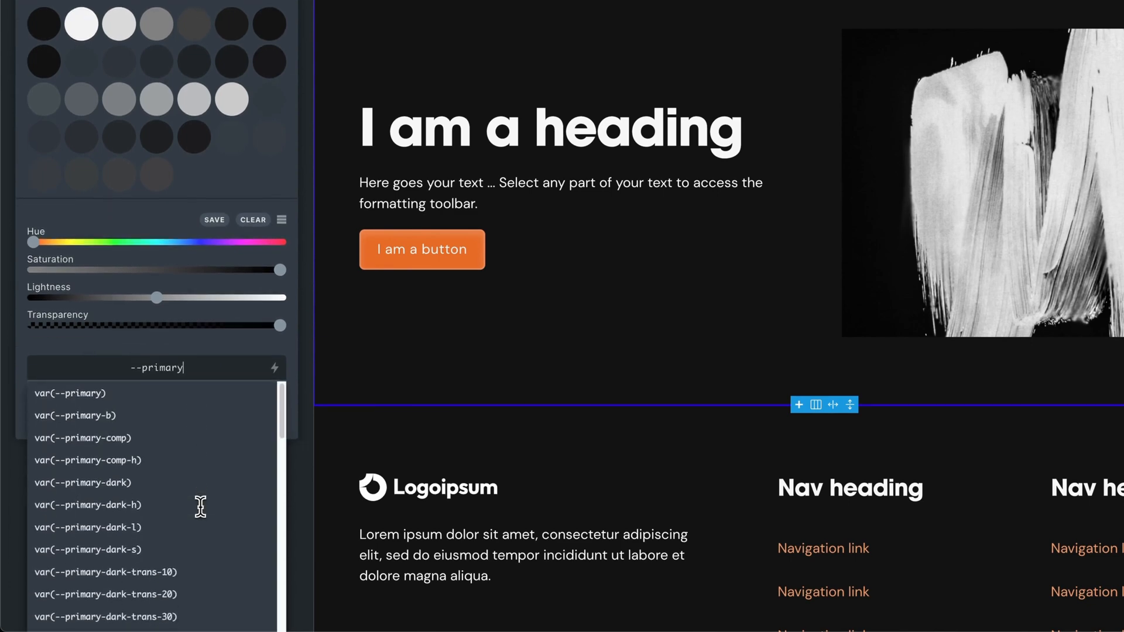
scroll("down", 3)
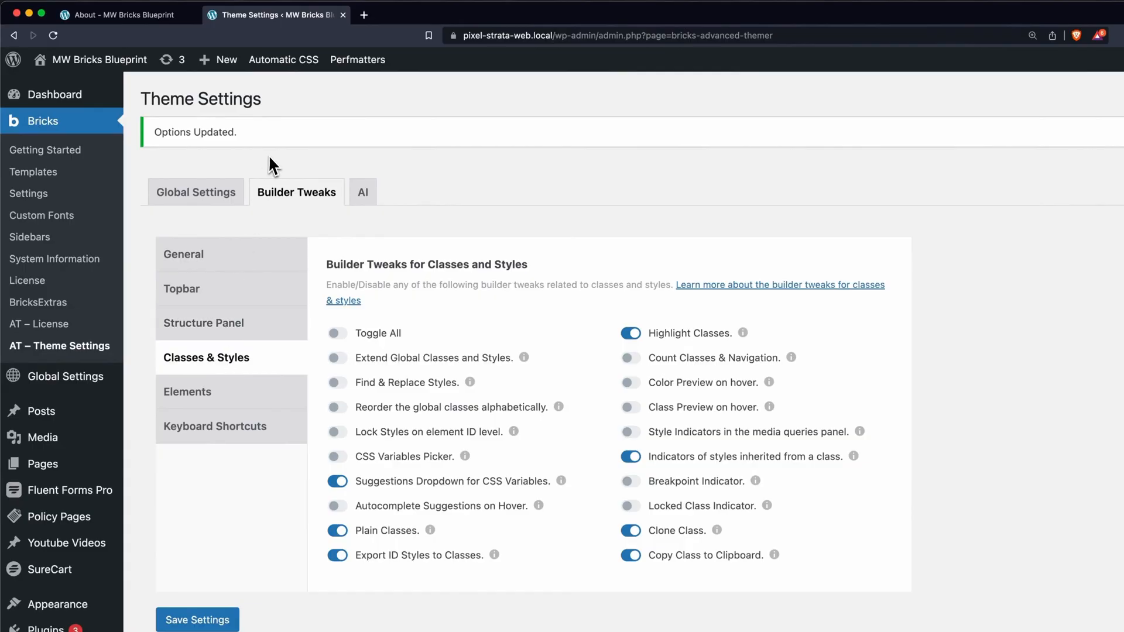
mouse_move(254, 366)
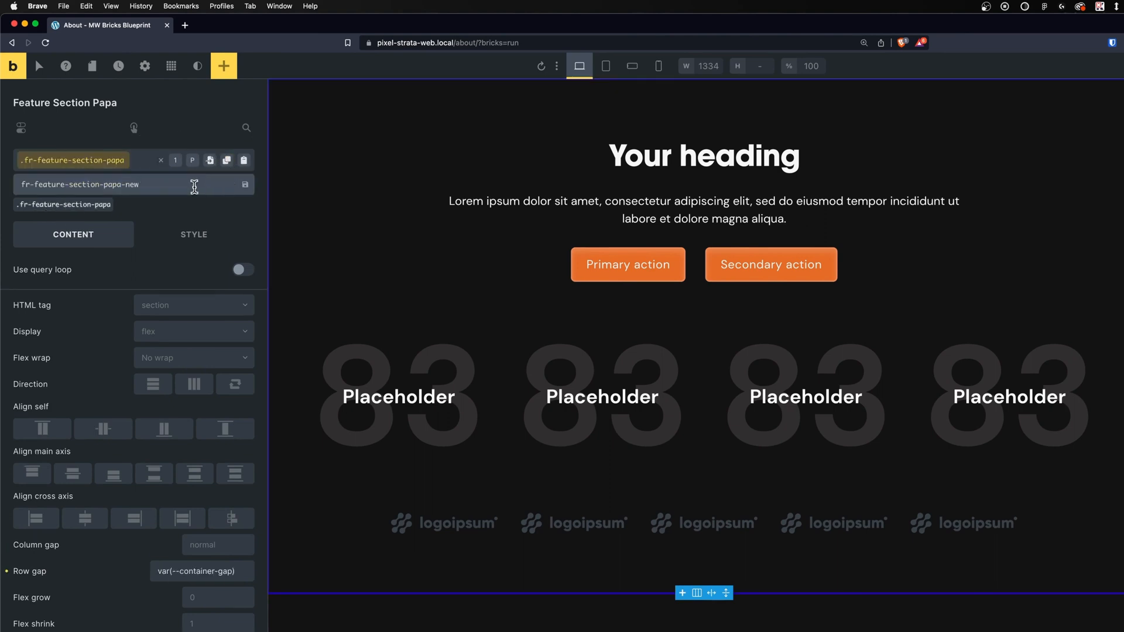
Step: Clone the class as about-feature-section and remove fr-feature-section-papa from the element
type("about")
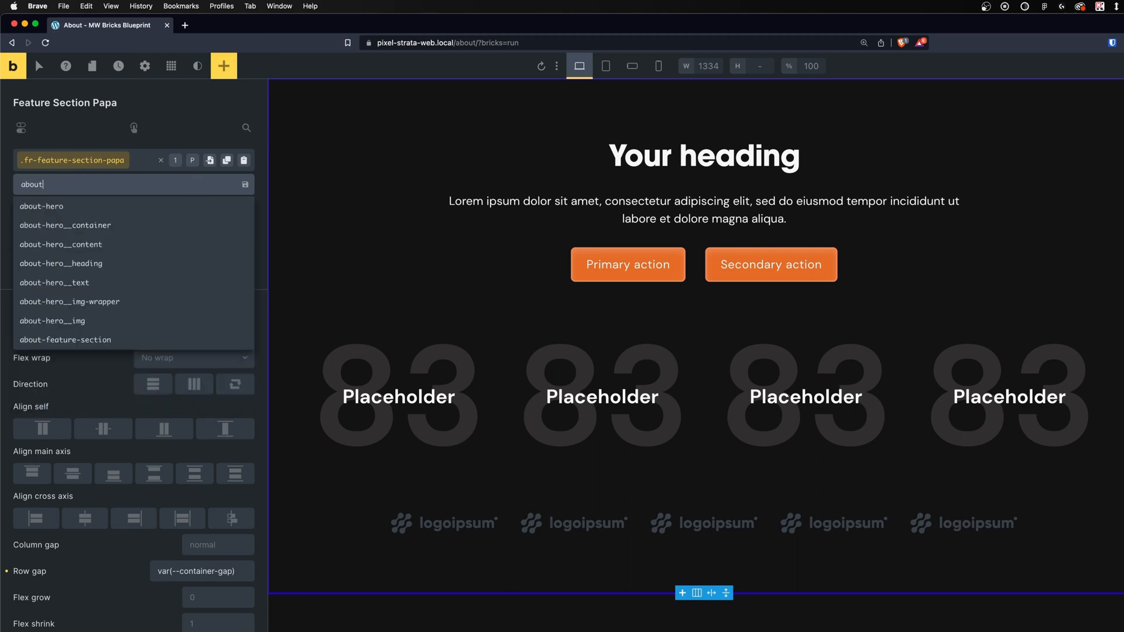
left_click(64, 339)
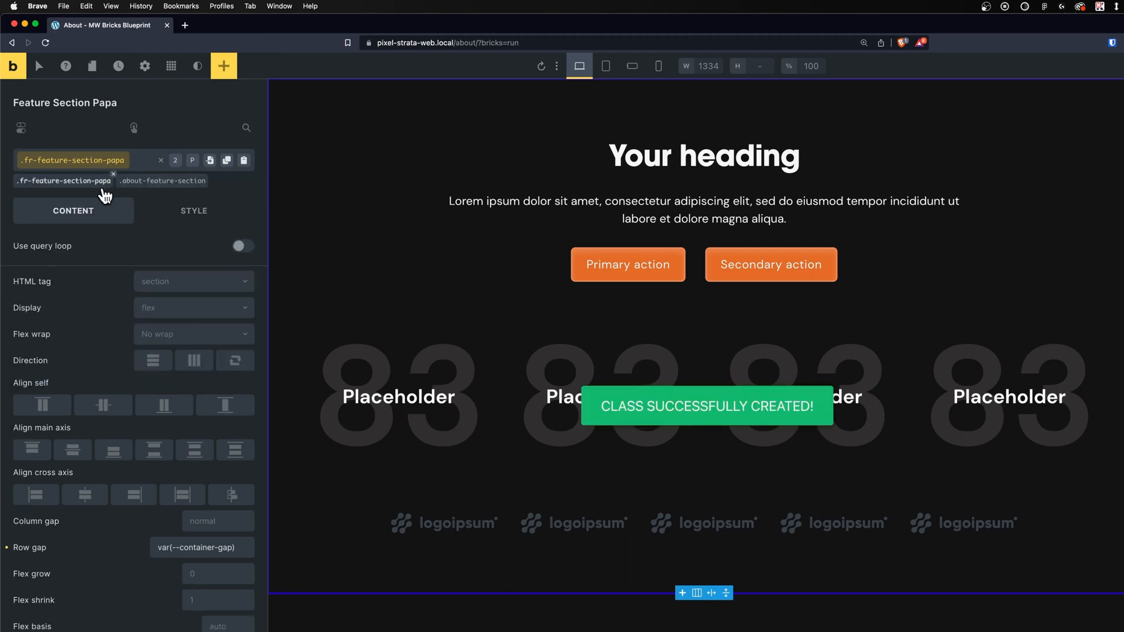
left_click(161, 180)
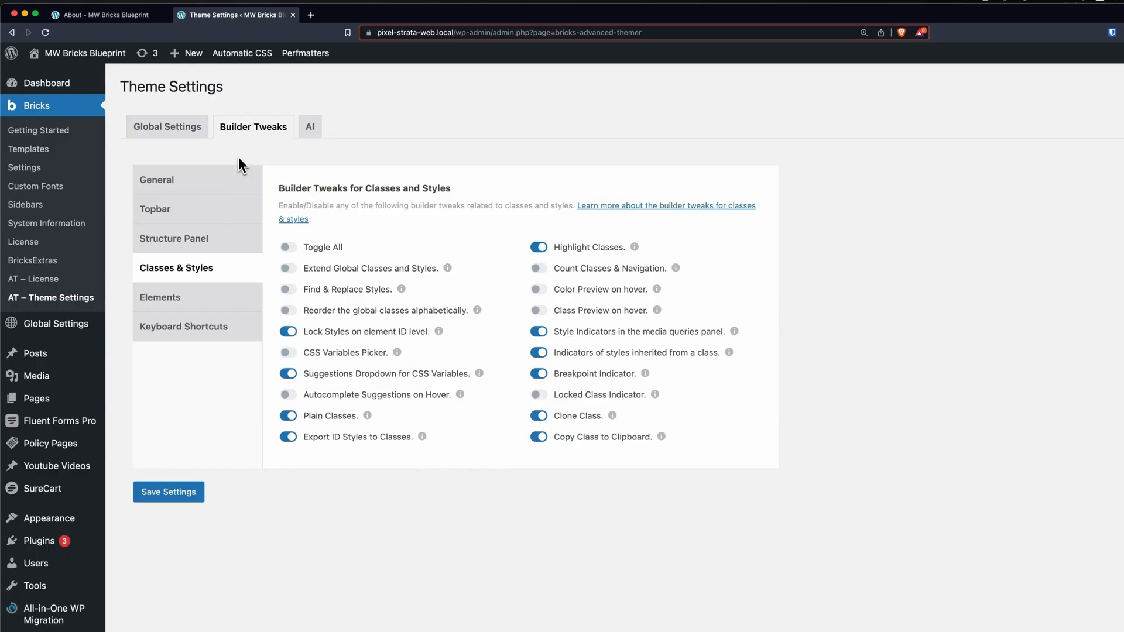
mouse_move(216, 275)
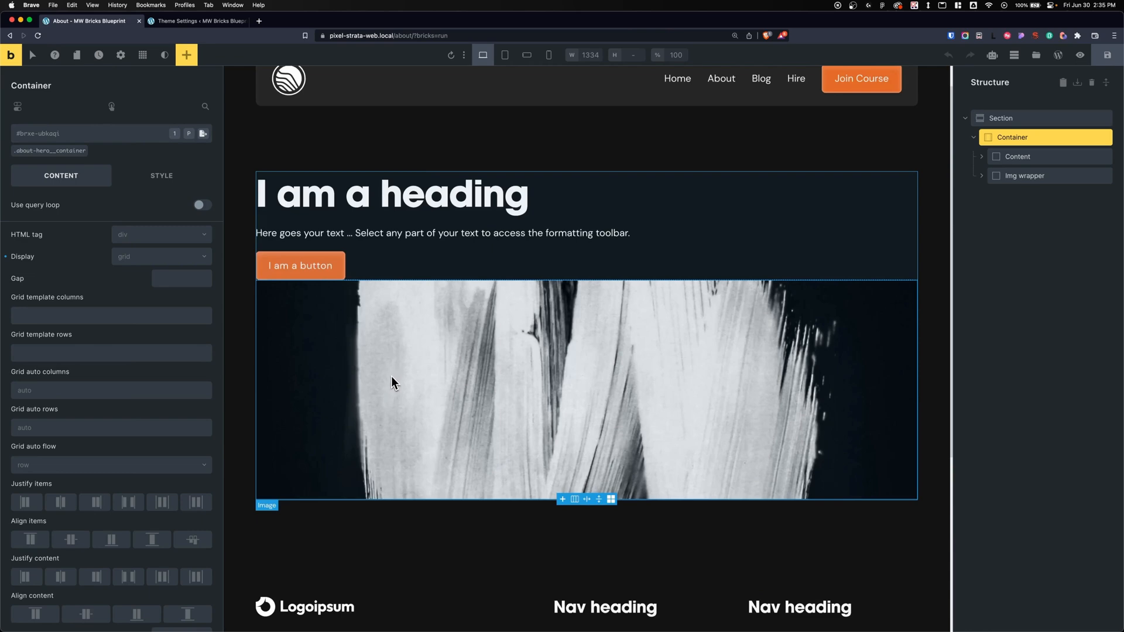
mouse_move(660, 381)
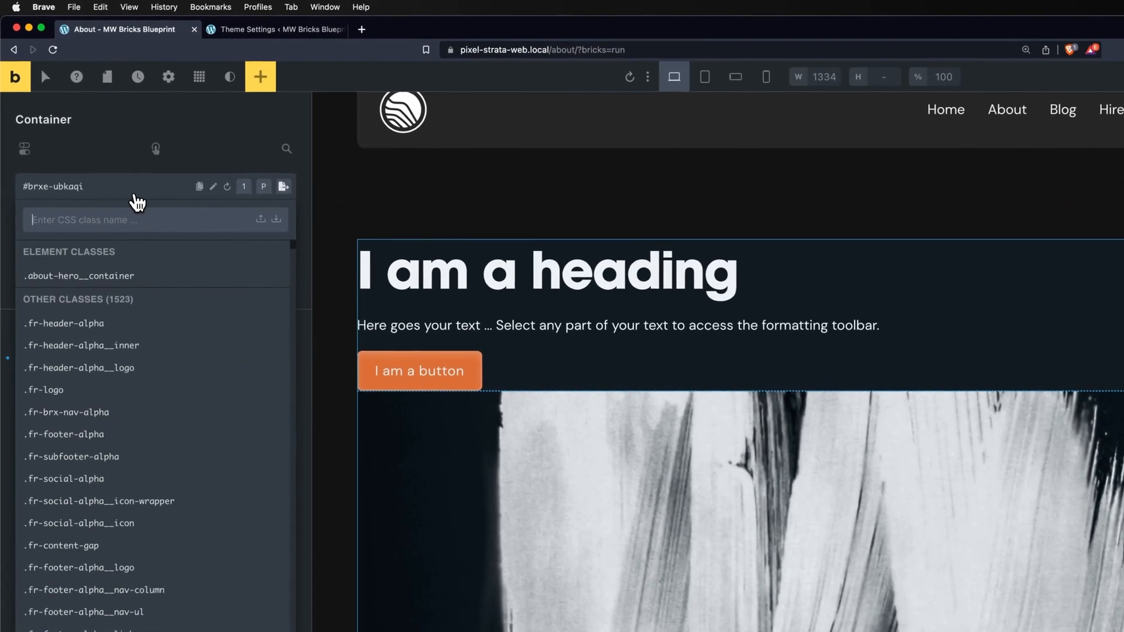
Step: Attempt the grid--2 and gap classes inline, then switch to the bulk class editor after a typo
type("grid--2")
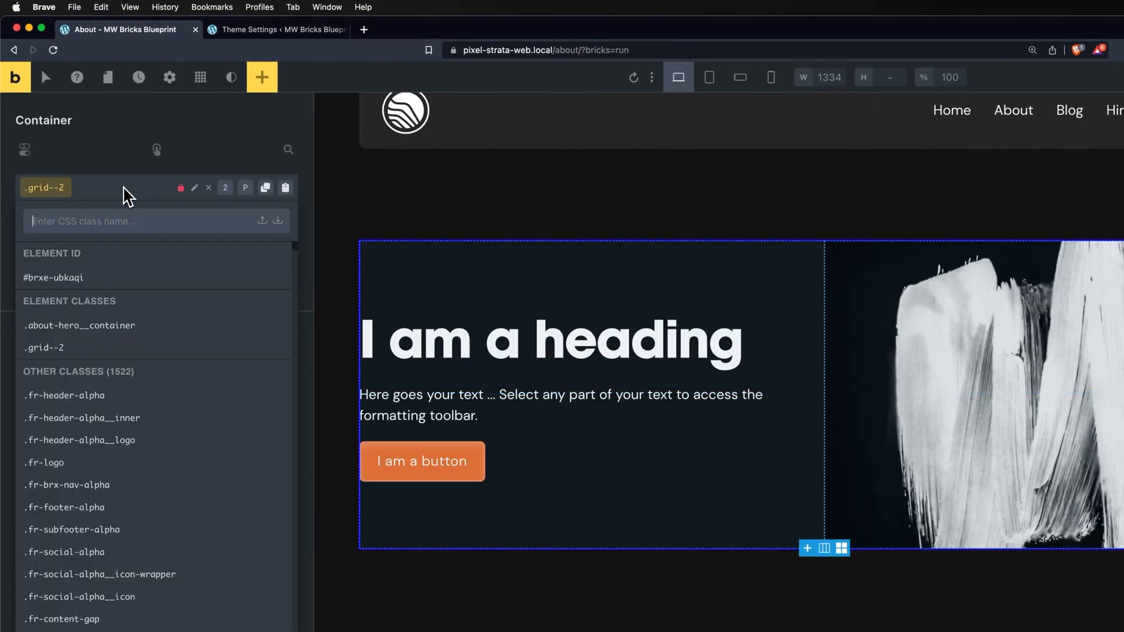
type("gap--k")
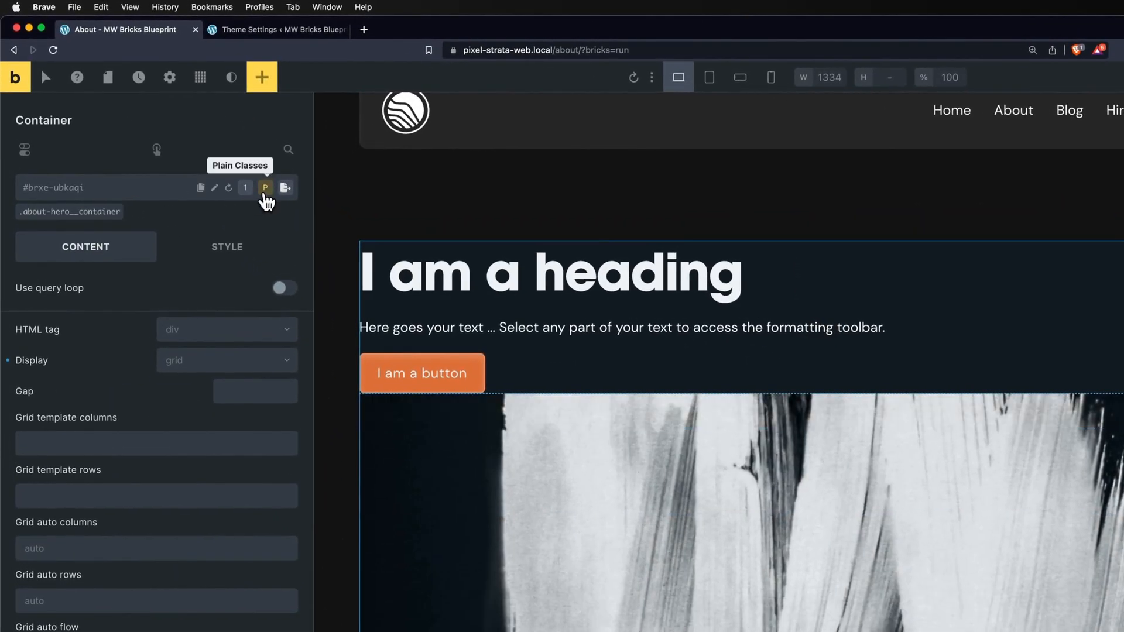
left_click(265, 188)
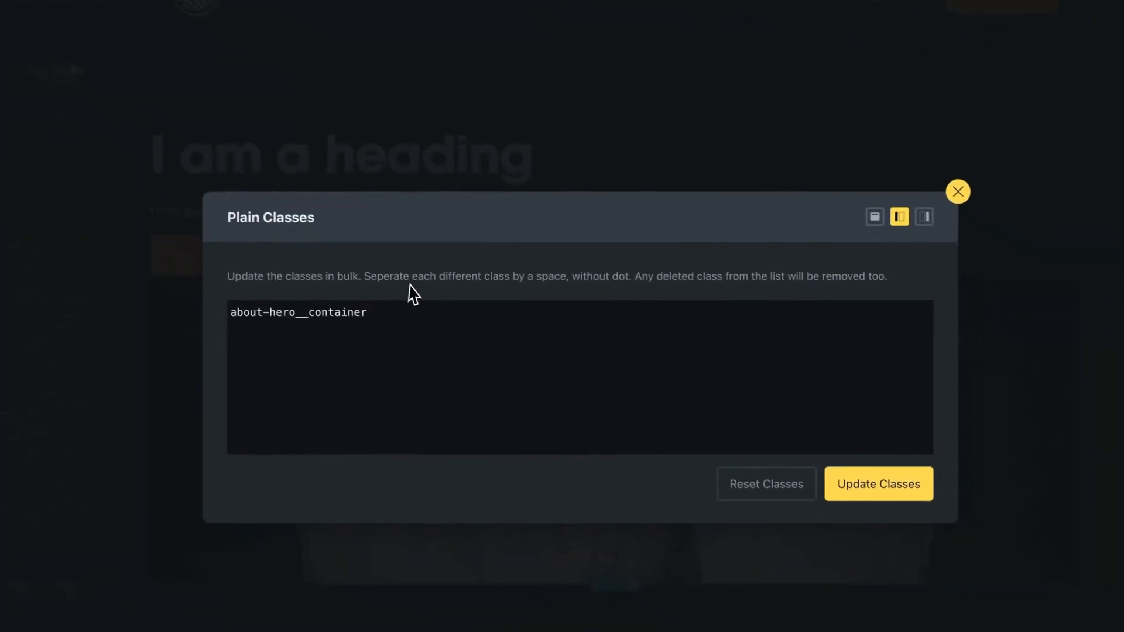
Step: Add grid--2 and gap--l to the container's plain classes alongside about-hero__container
type("grid--2")
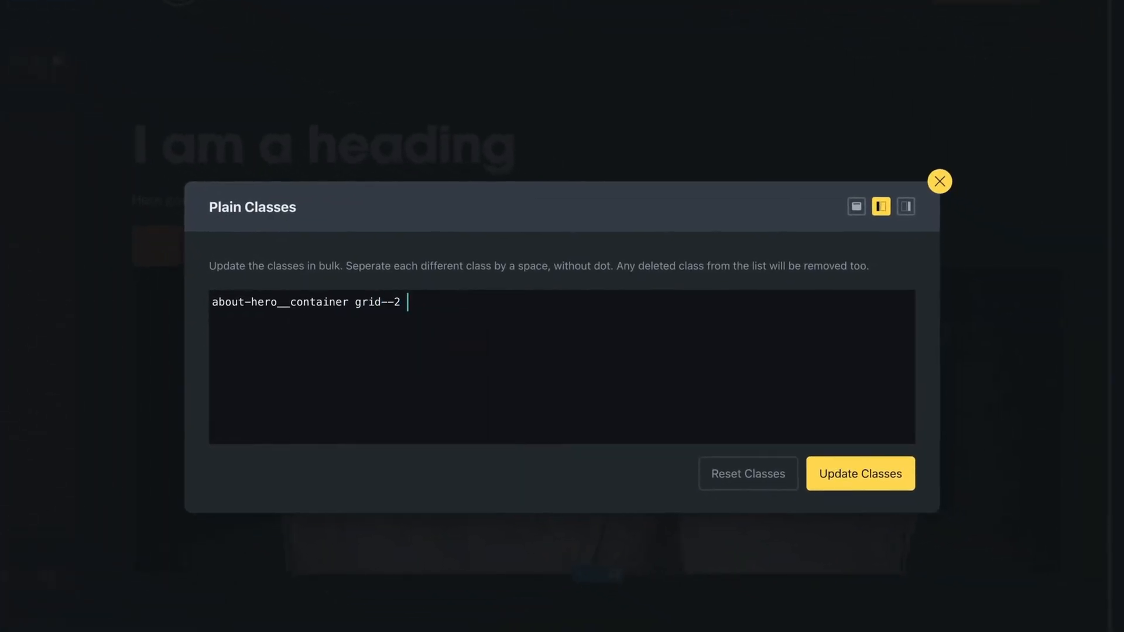
type("gap--l")
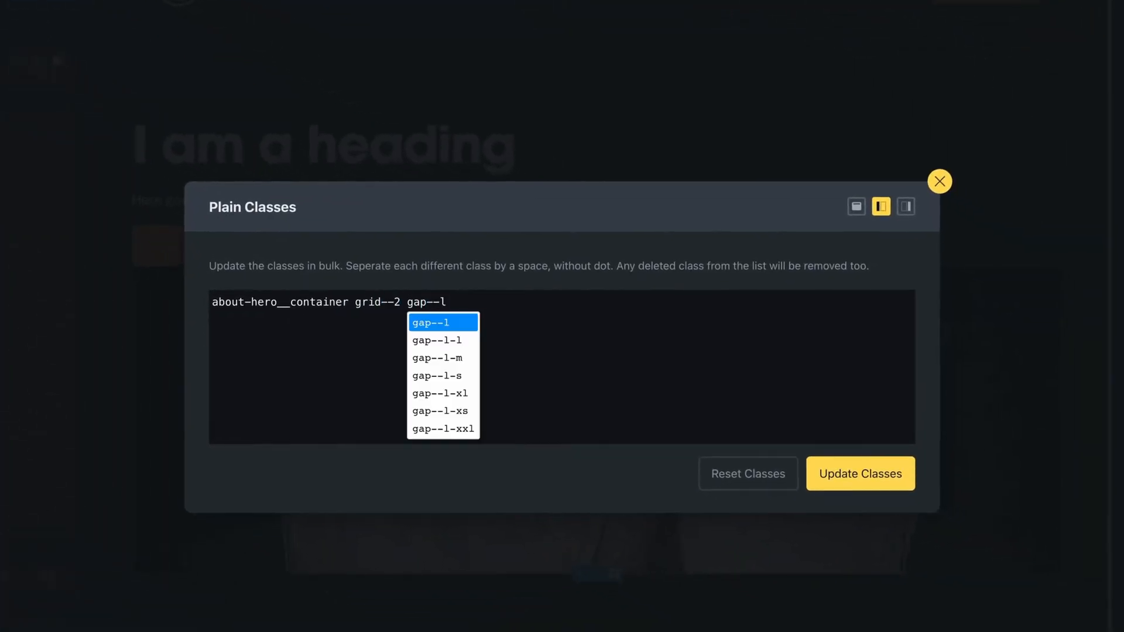
left_click(860, 473)
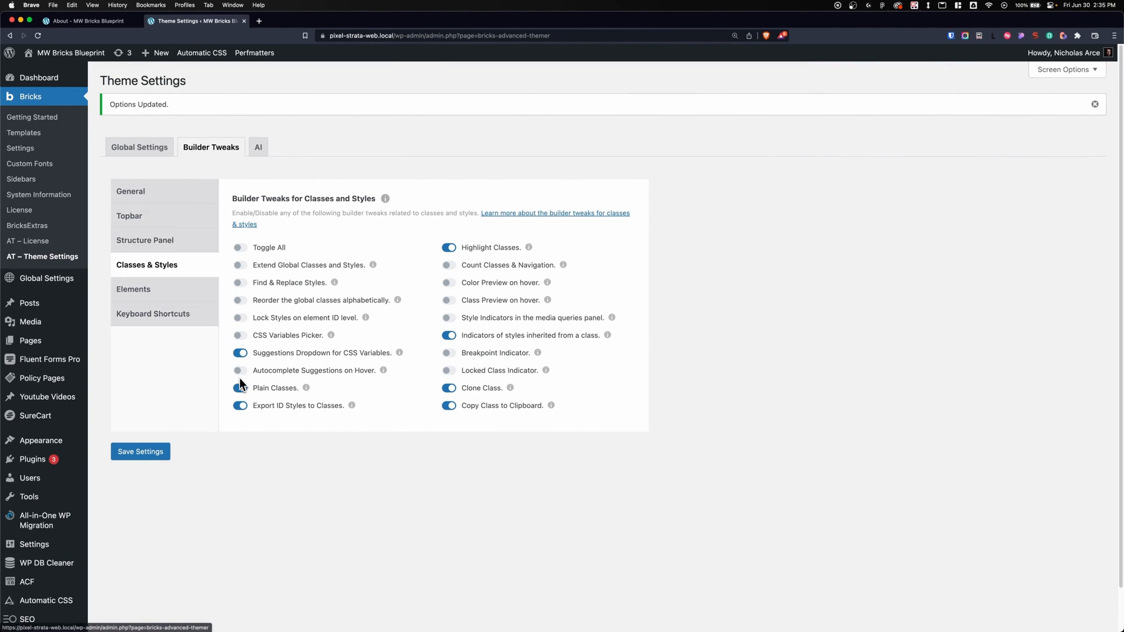
left_click(82, 22)
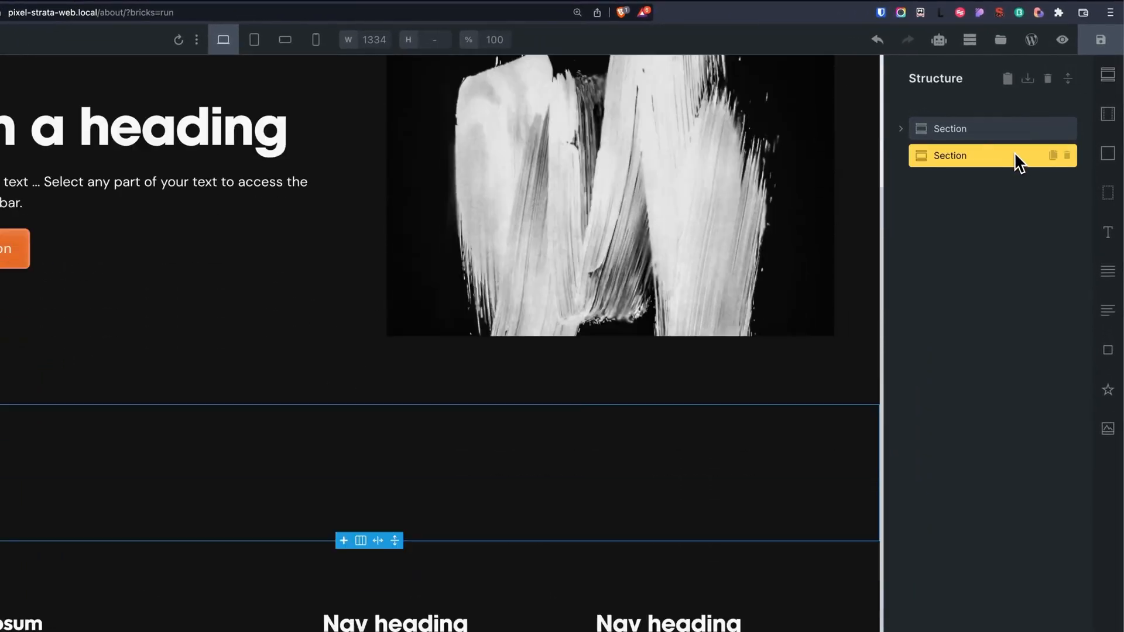
Step: Insert a container with heading, basic text, button and image into the second section
left_click(901, 155)
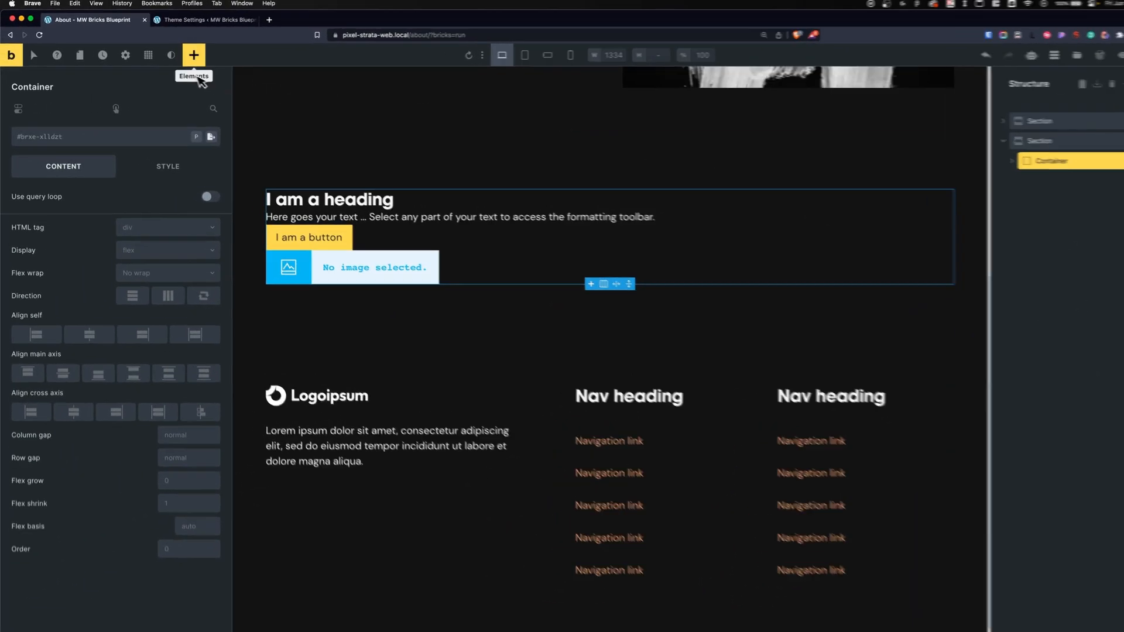
left_click(194, 55)
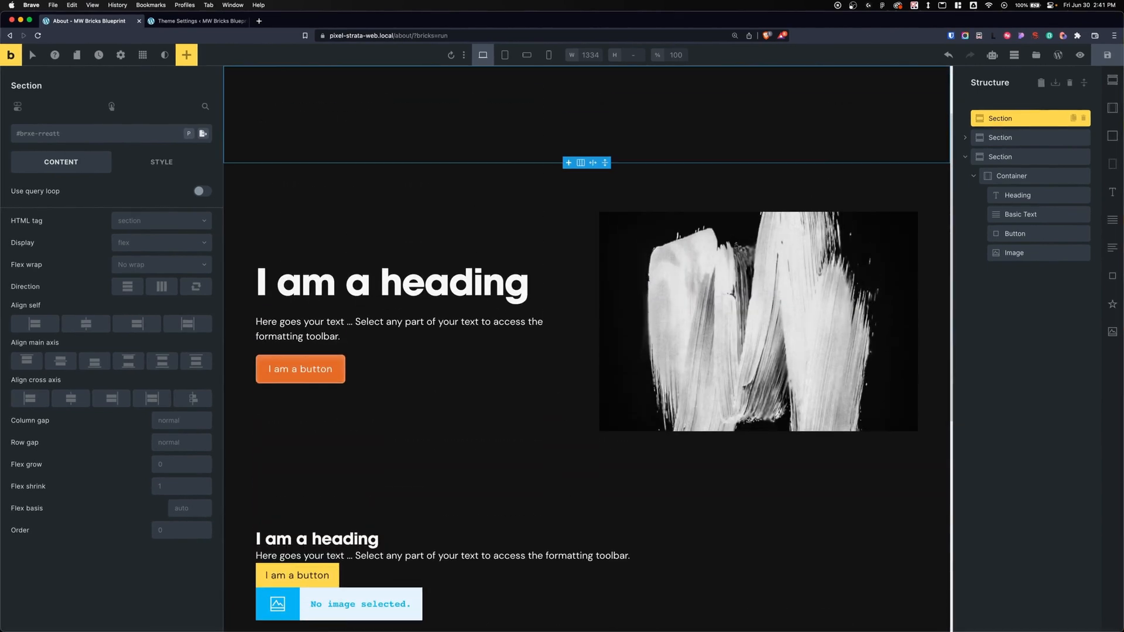
left_click(199, 21)
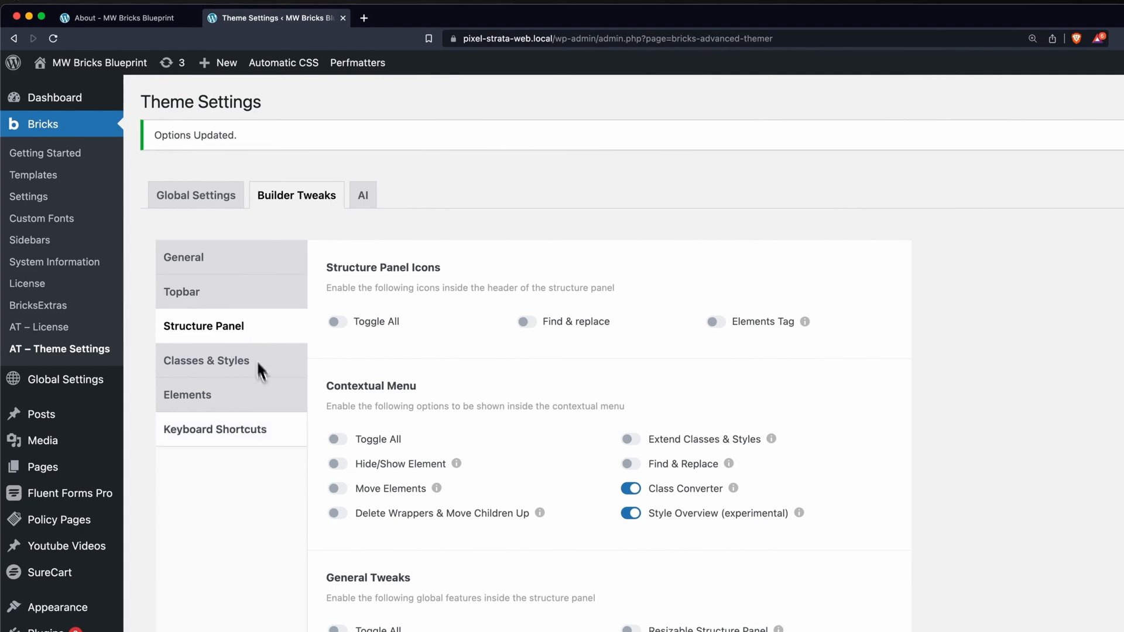
scroll("down", 3)
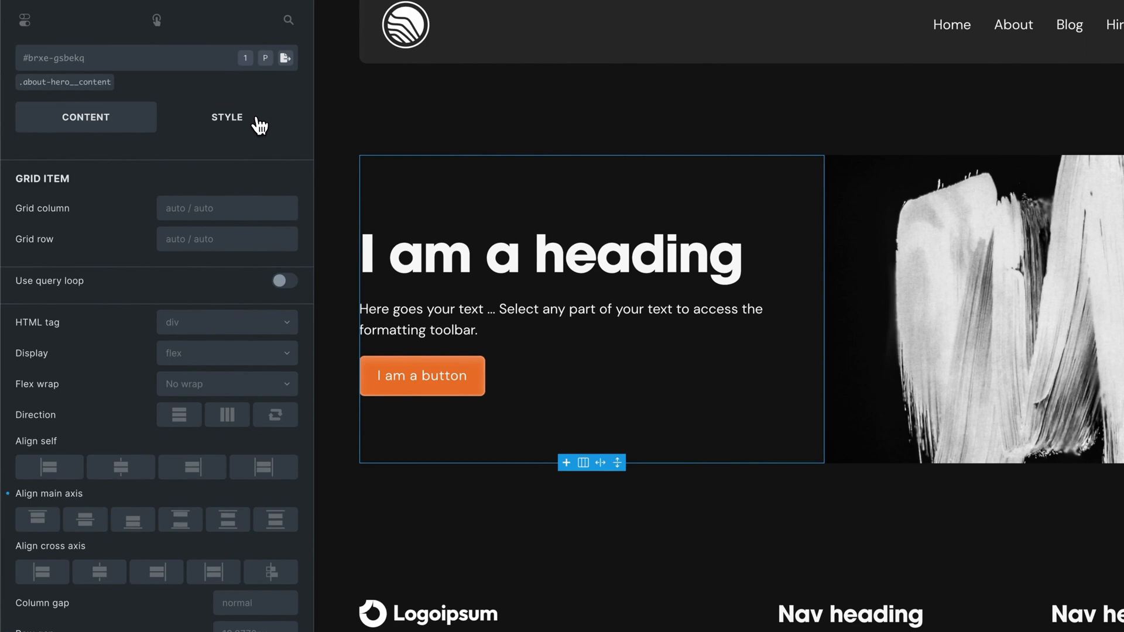
Step: Change the hero Content element's Display from flex to another mode in its layout settings
left_click(227, 117)
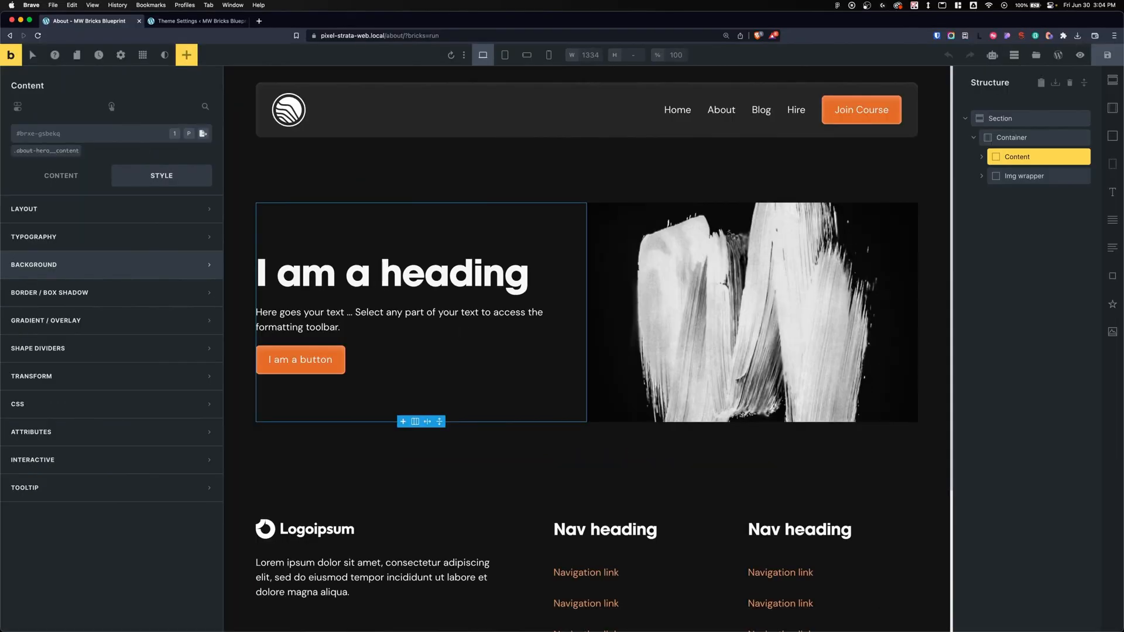
left_click(61, 175)
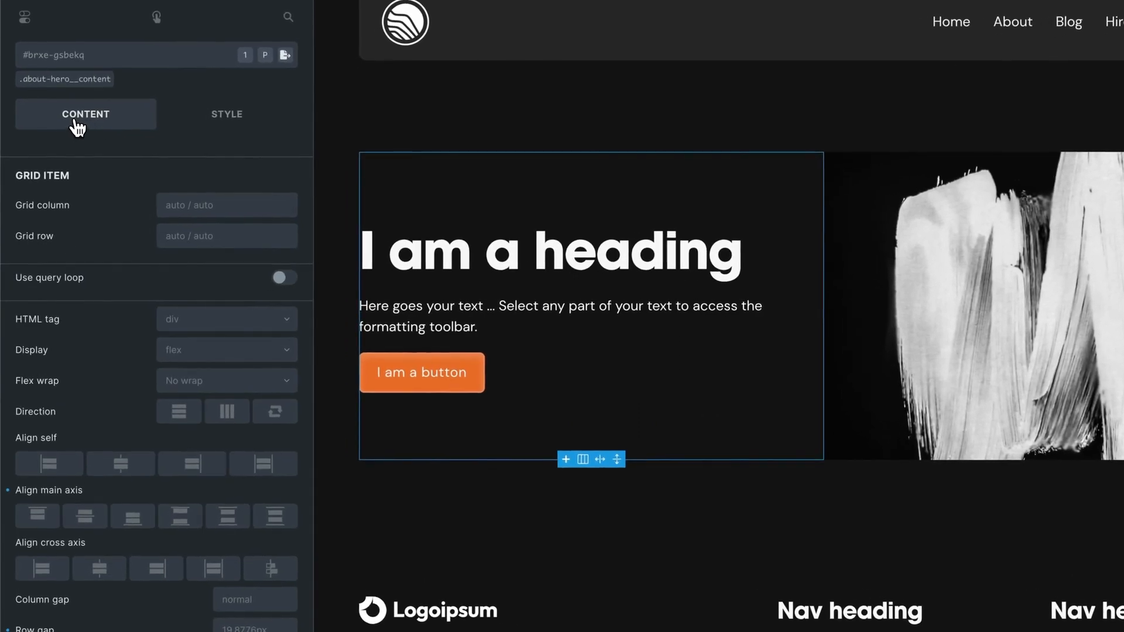
scroll("down", 3)
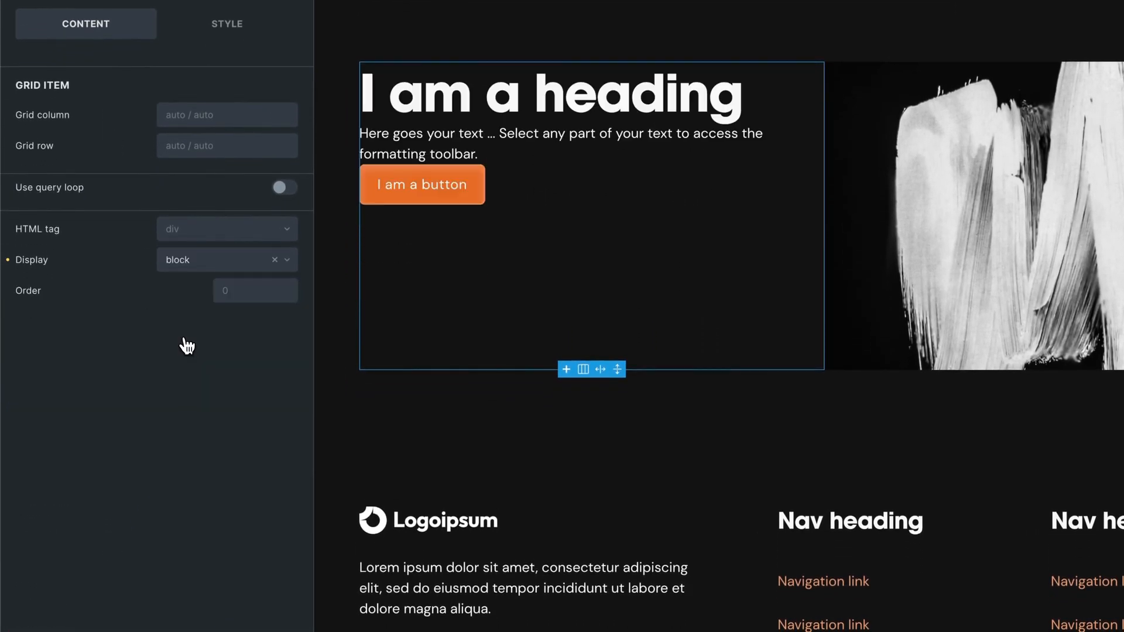
left_click(227, 260)
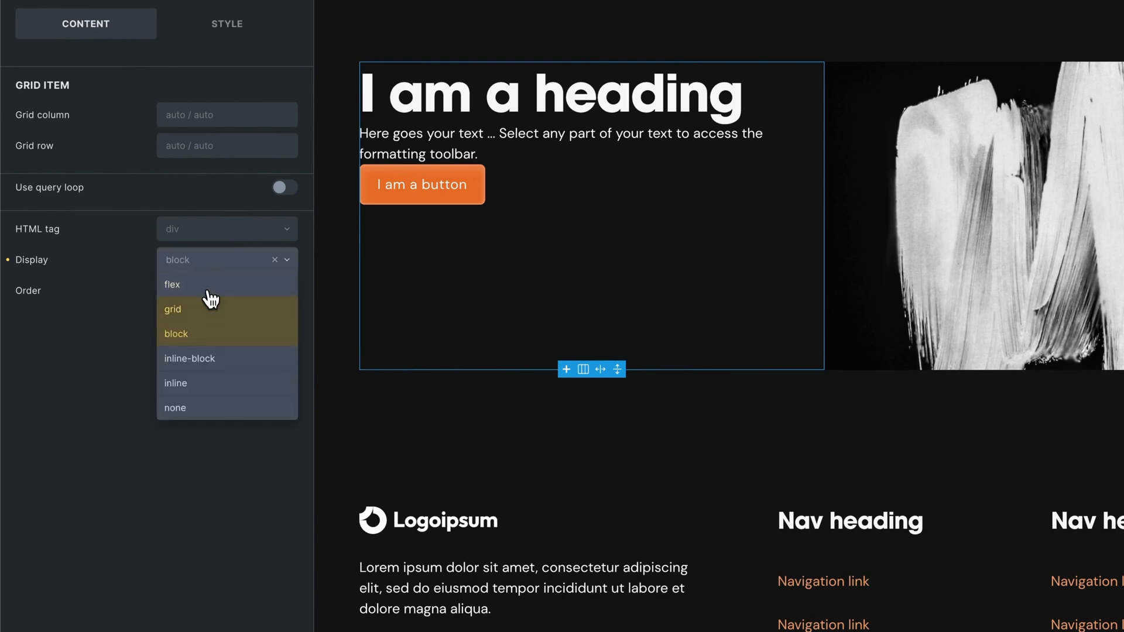
left_click(172, 284)
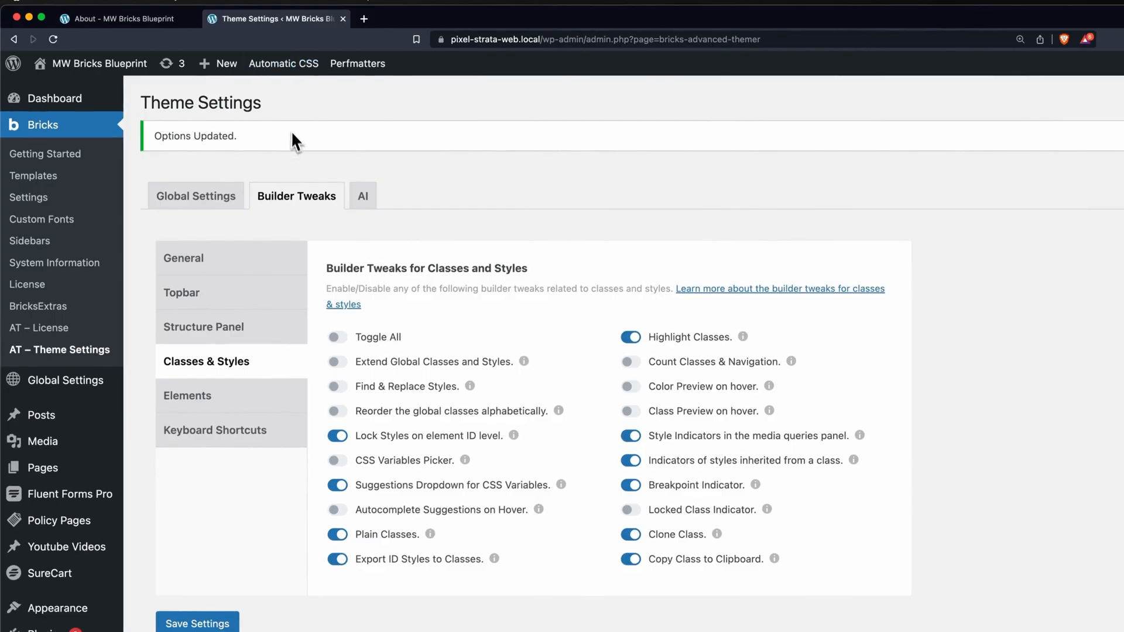
mouse_move(249, 377)
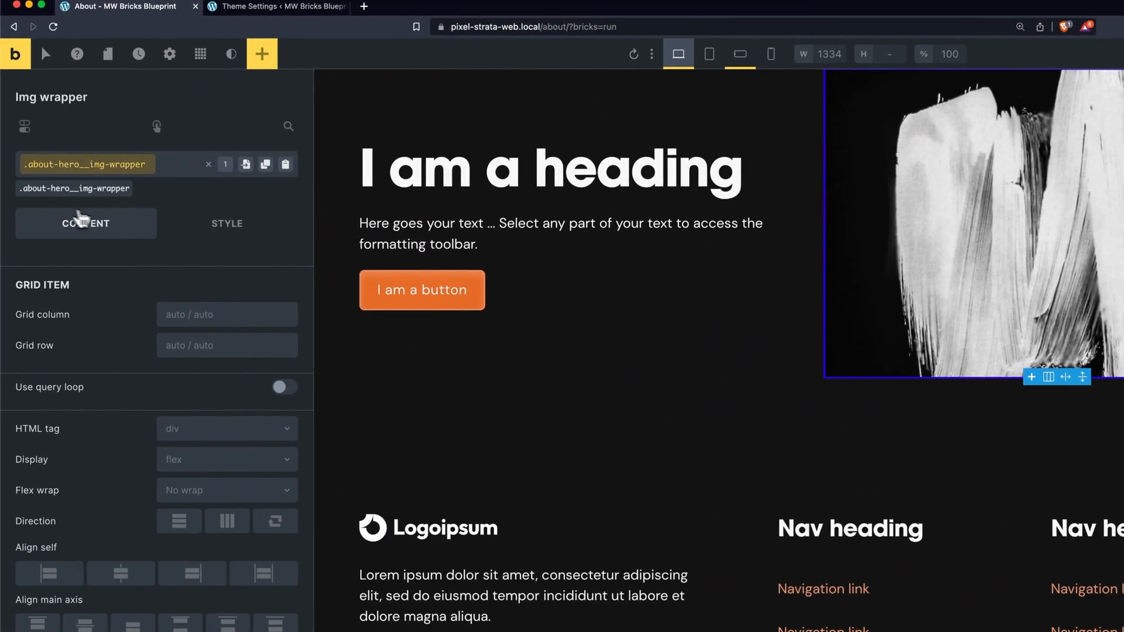
Step: Give the Img wrapper a 20rem height at mobile landscape, keeping 40rem on desktop
left_click(227, 222)
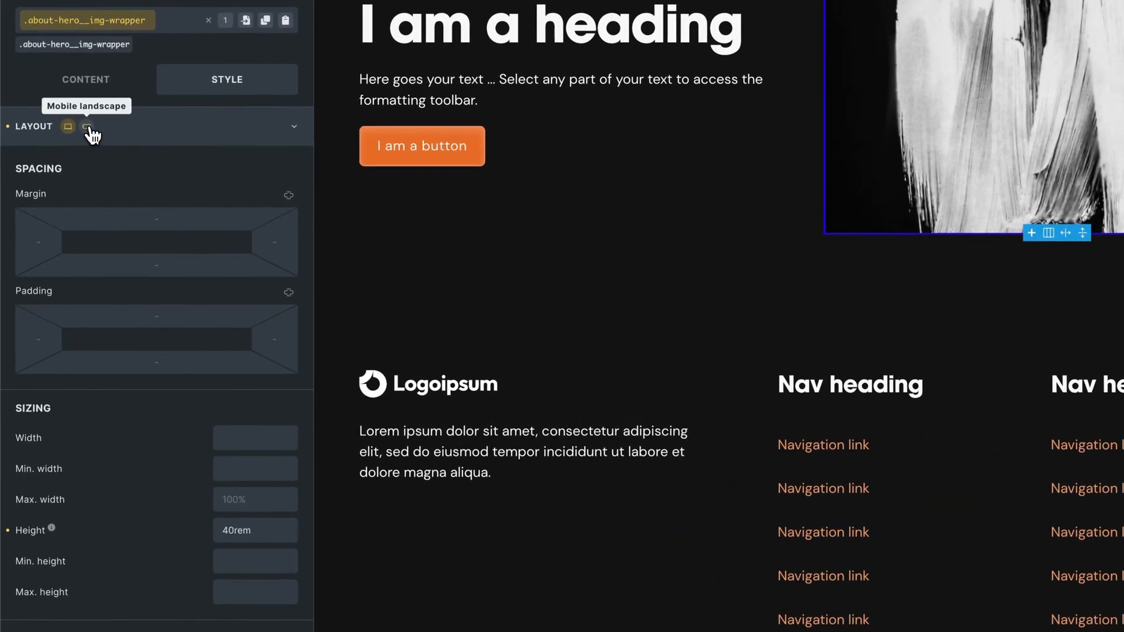
left_click(85, 126)
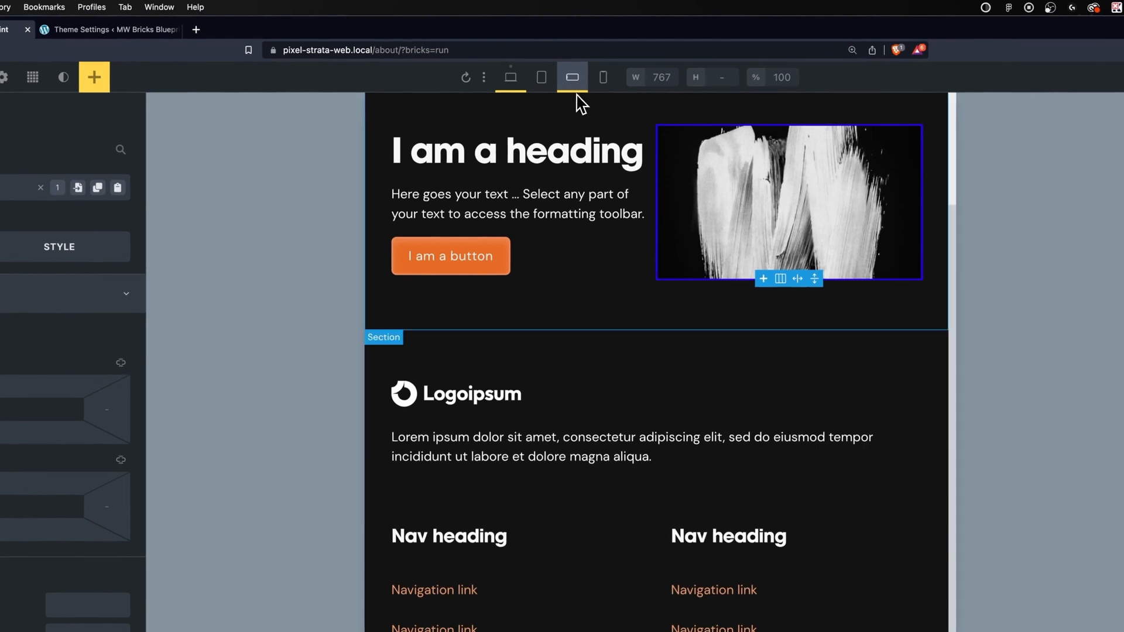
mouse_move(571, 77)
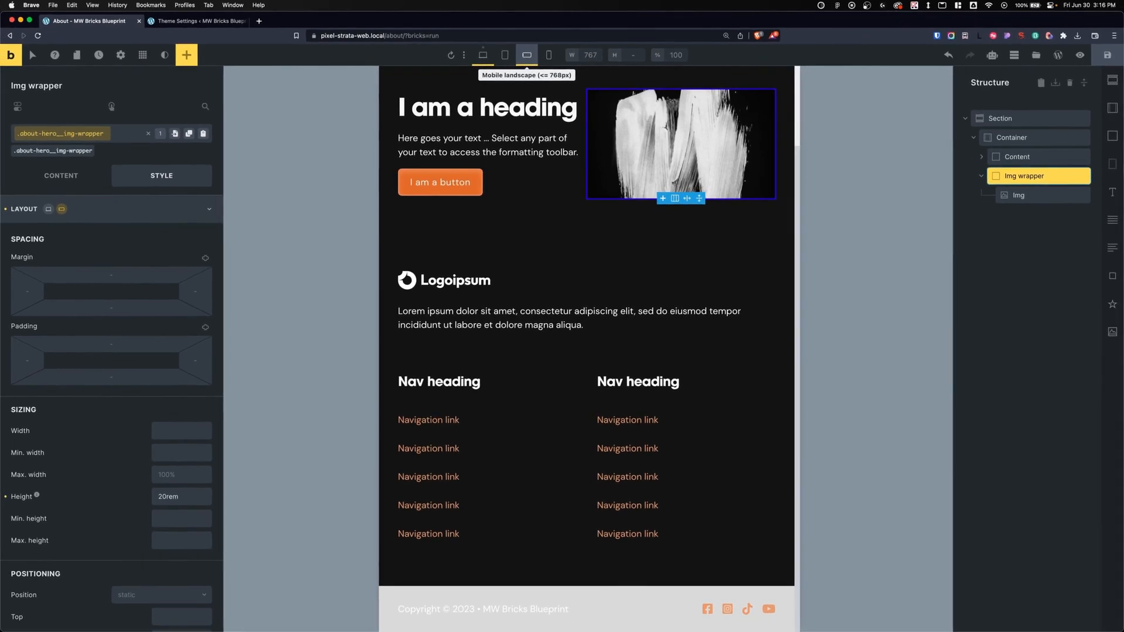
left_click(199, 21)
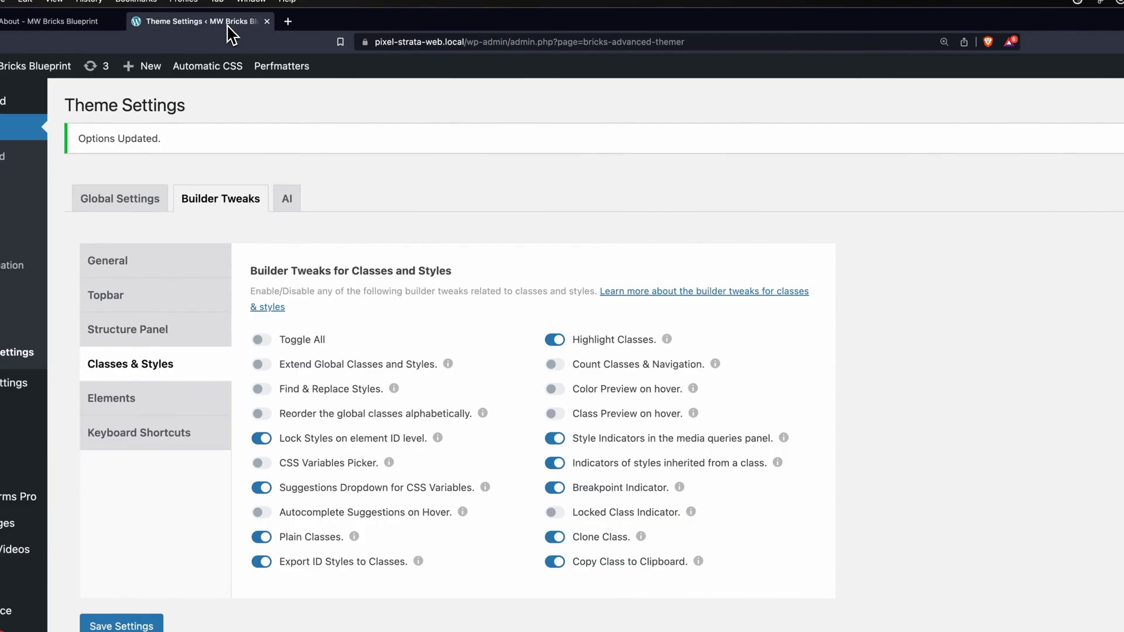
mouse_move(186, 346)
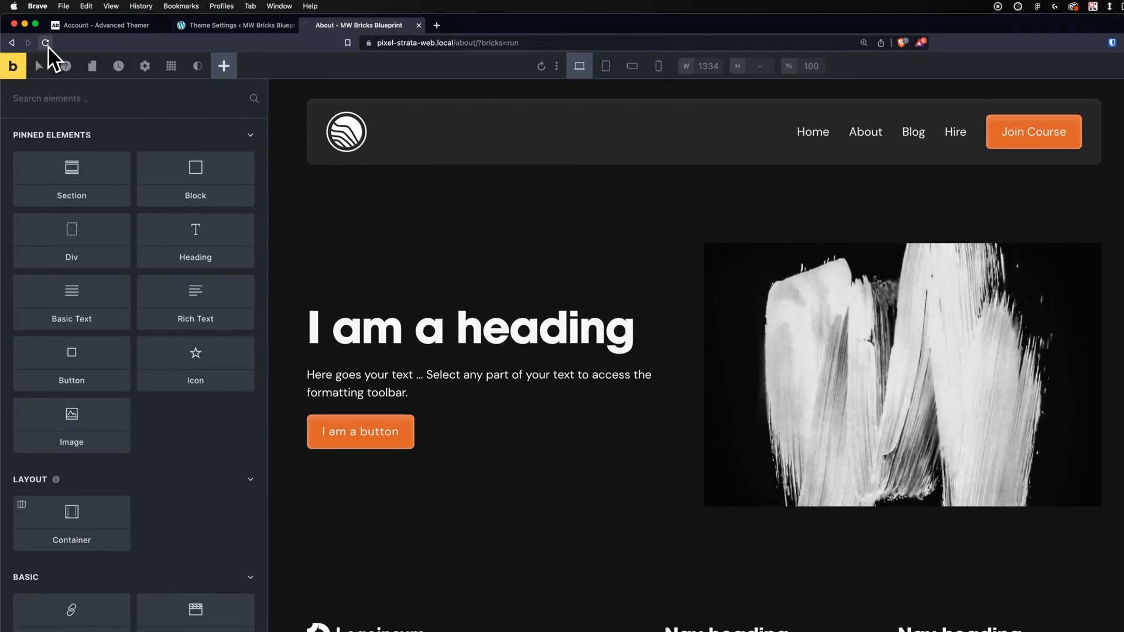
Step: Select the hero heading to show its about-hero__heading class, h1 tag and shortcut icons
left_click(470, 328)
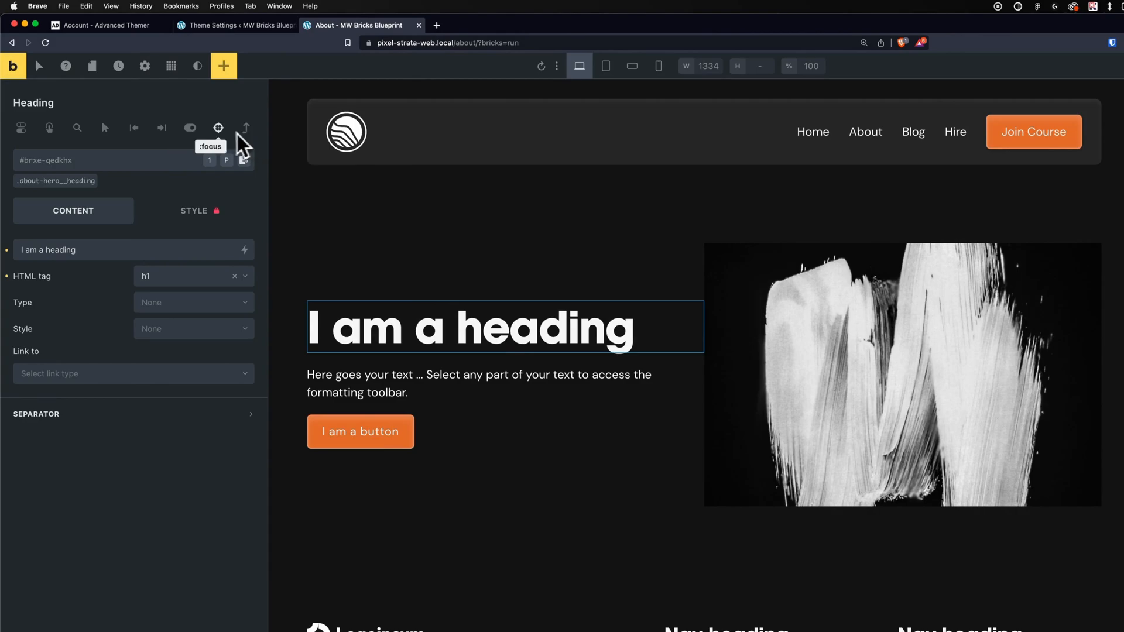